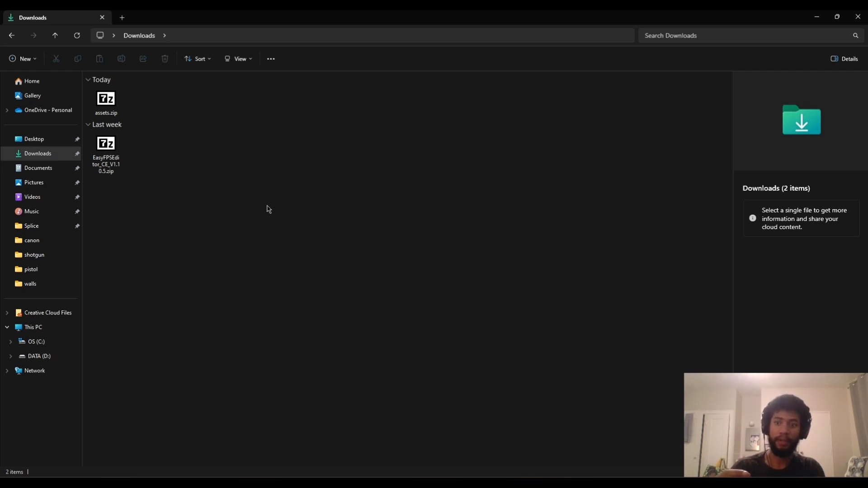
mouse_move(257, 188)
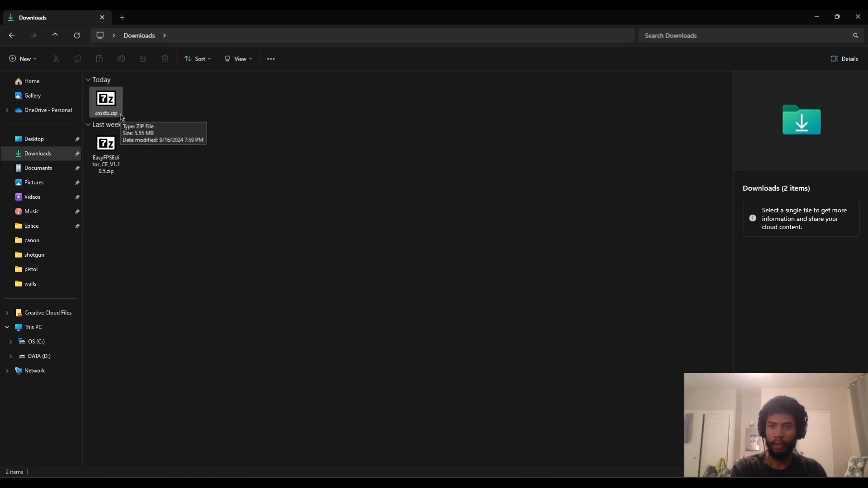
mouse_move(138, 150)
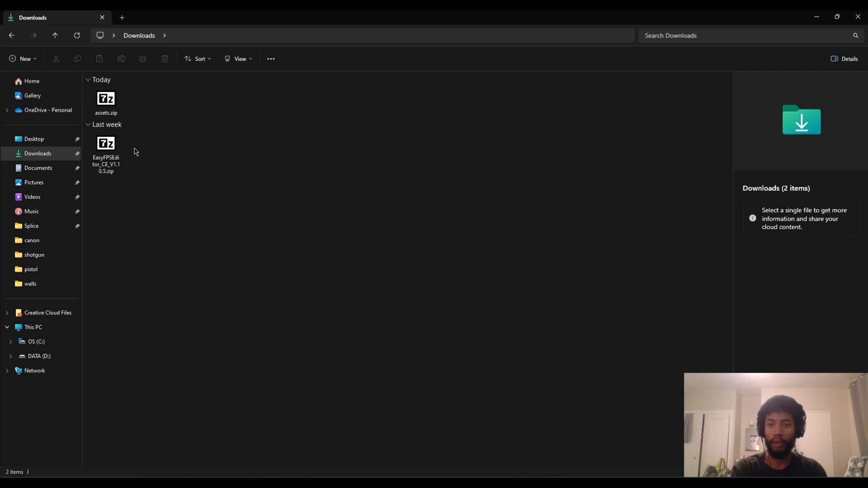
Step: Extract EasyFPSEditor_CE_V1.10.5.zip into its own Downloads folder and select it
right_click(106, 143)
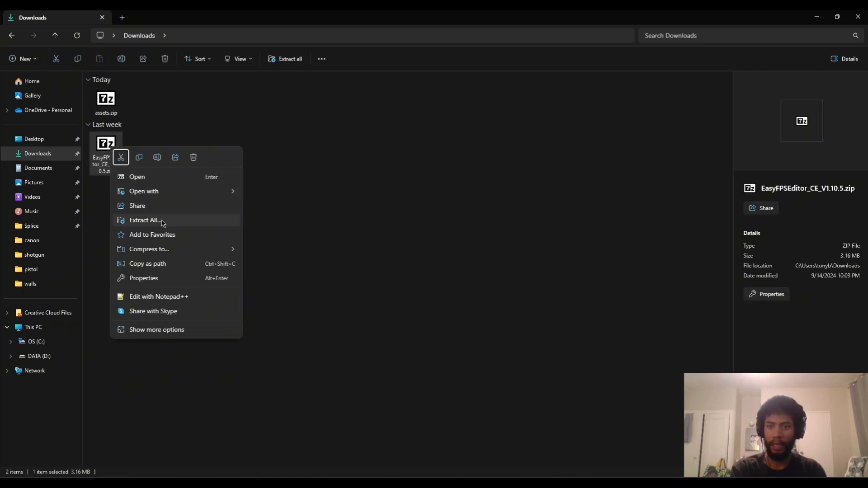
left_click(145, 220)
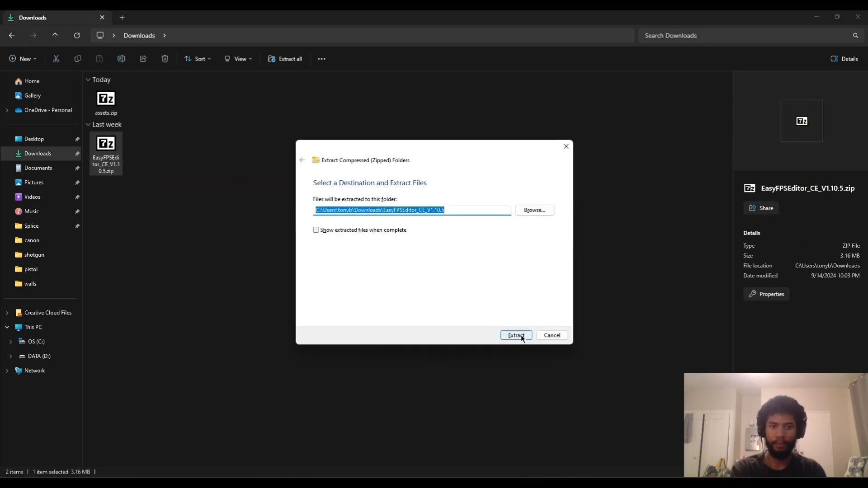
left_click(514, 335)
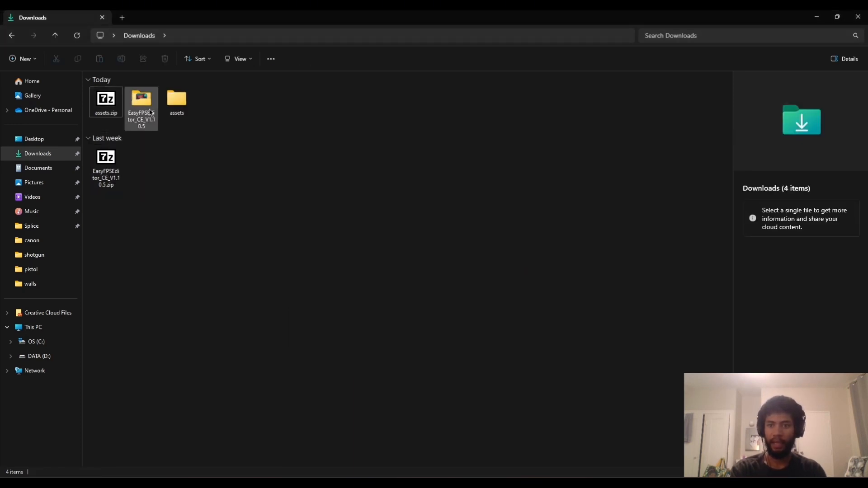
left_click(141, 105)
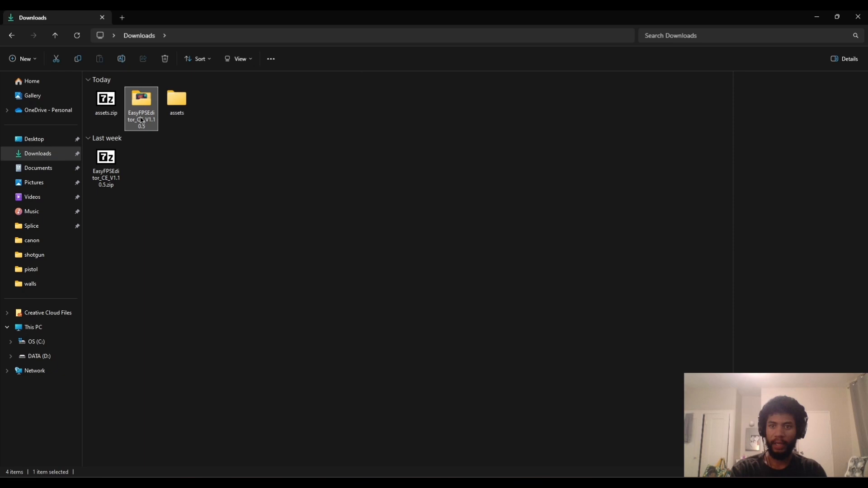
Step: Browse the editor folder and the assets subfolders such as enemies, then return
double_click(141, 101)
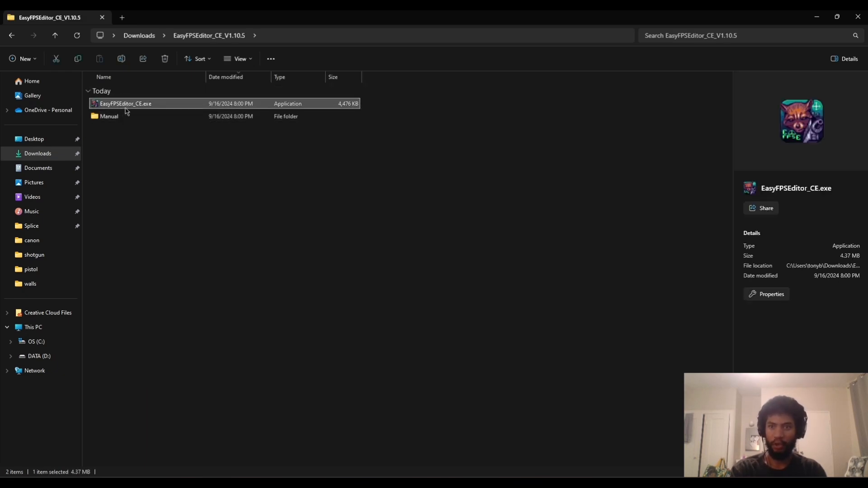
mouse_move(108, 116)
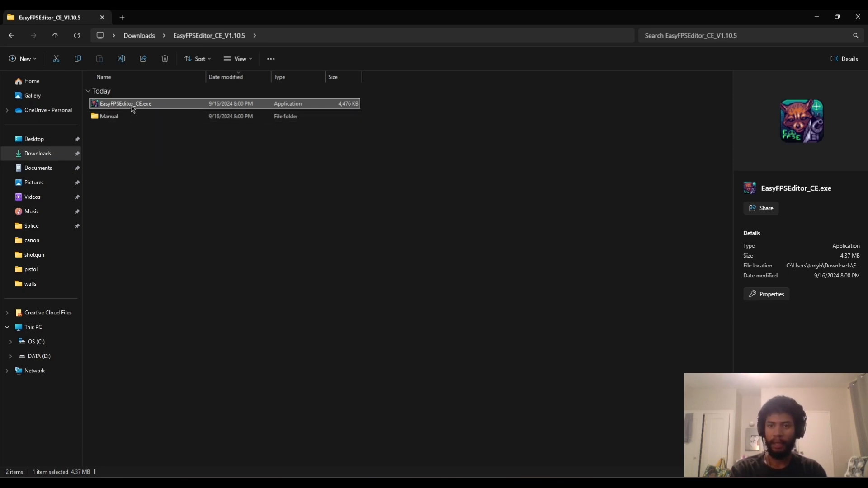
mouse_move(131, 106)
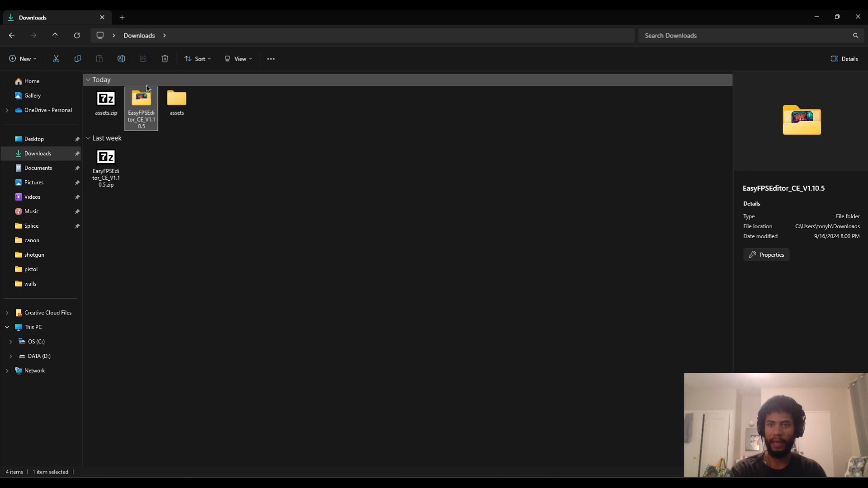
double_click(177, 103)
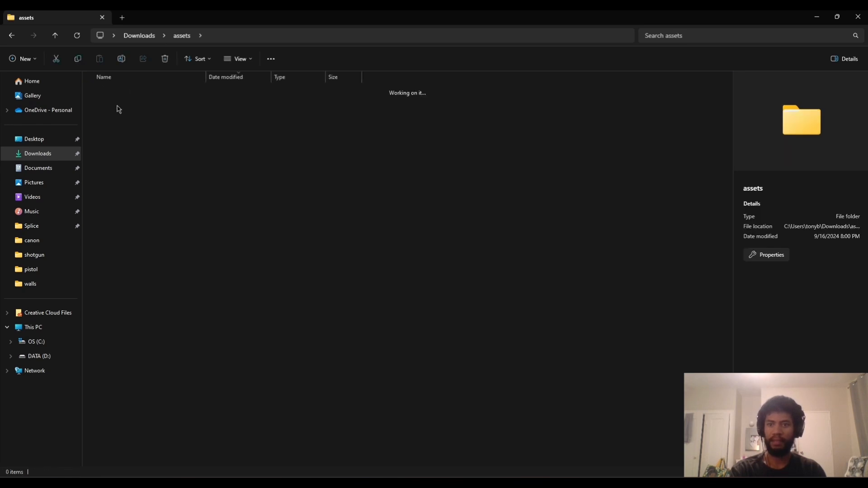
double_click(131, 108)
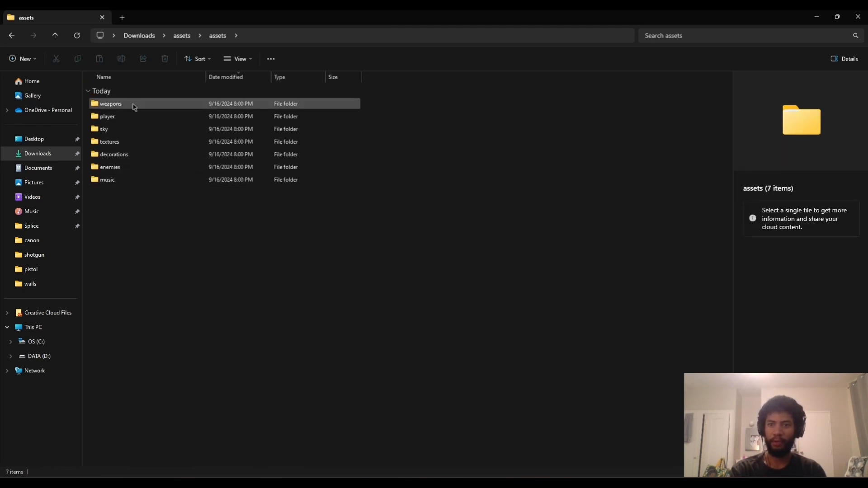
left_click(125, 166)
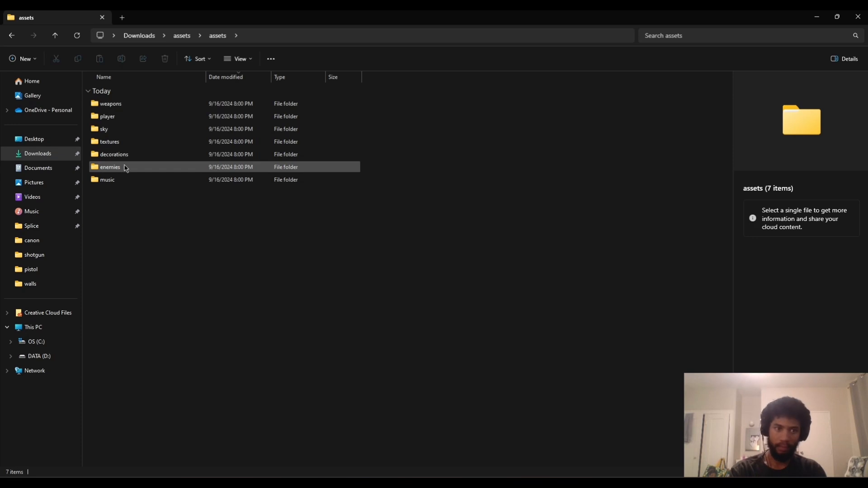
left_click(110, 104)
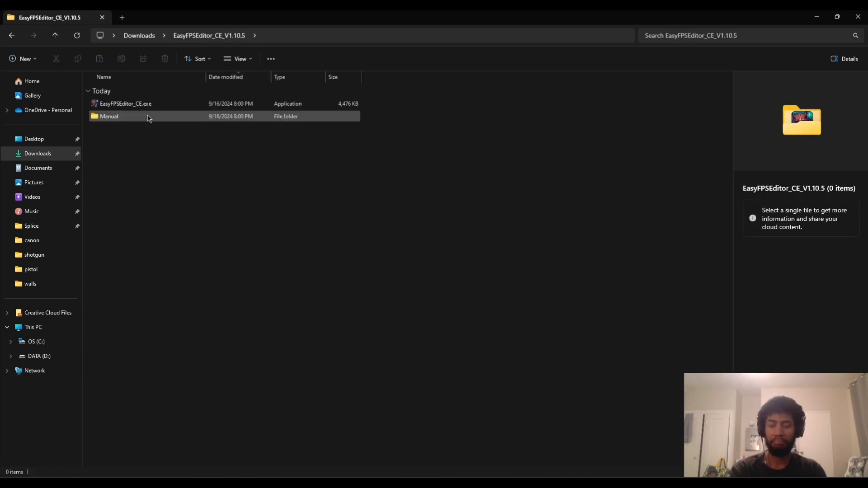
mouse_move(125, 103)
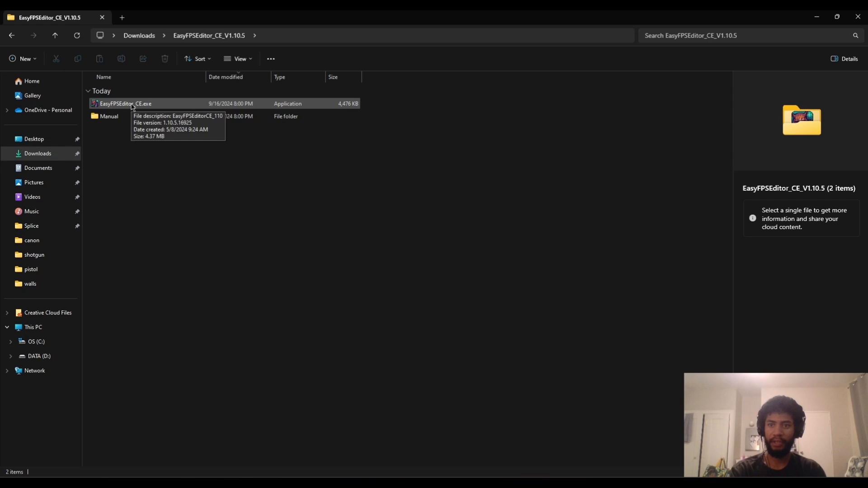
Step: Run EasyFPSEditor_CE.exe and dismiss the Greetings dialog
double_click(124, 104)
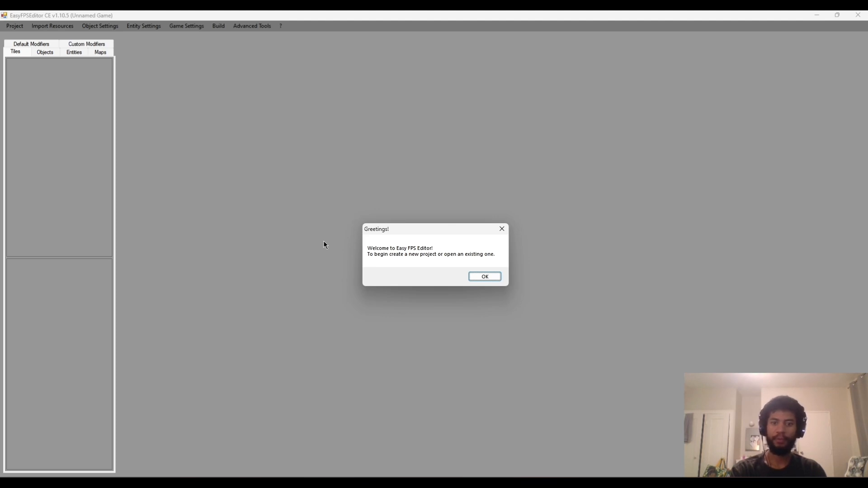
left_click(483, 276)
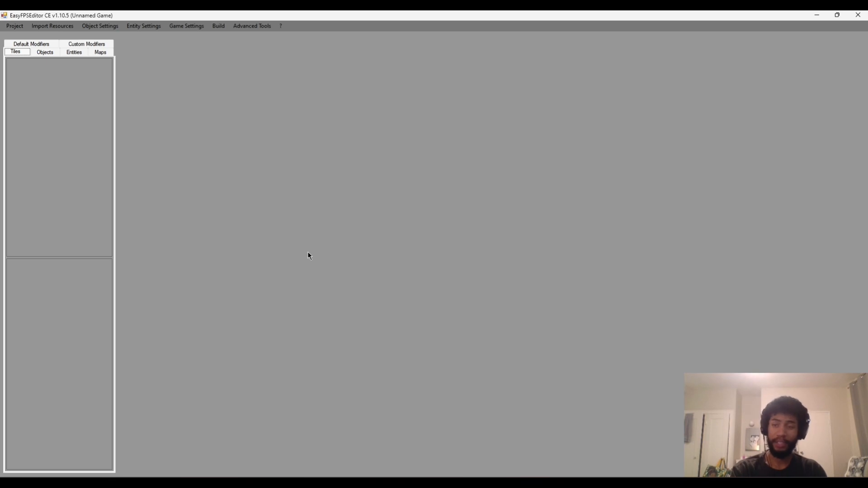
mouse_move(295, 252)
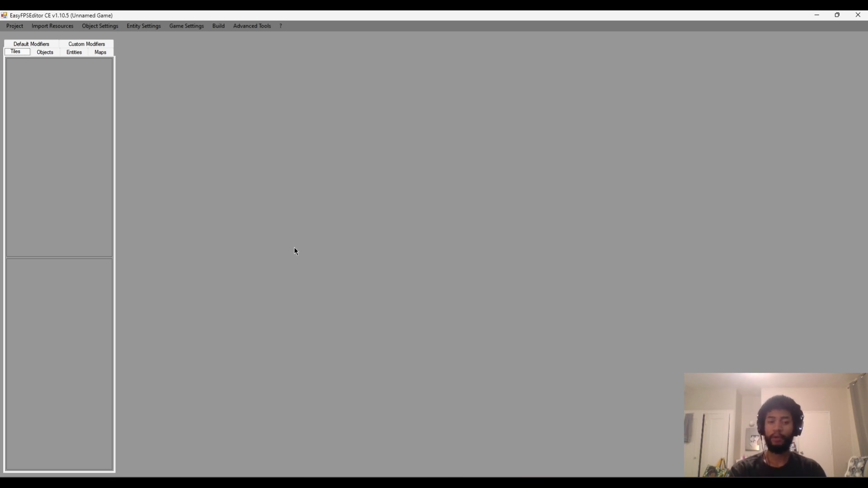
mouse_move(160, 176)
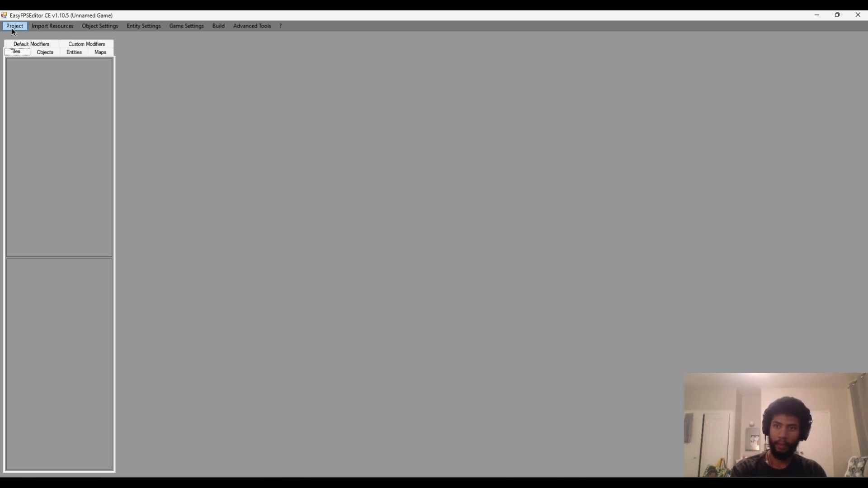
Step: Create the ShootingGame project from the Project menu and acknowledge the success message
left_click(14, 25)
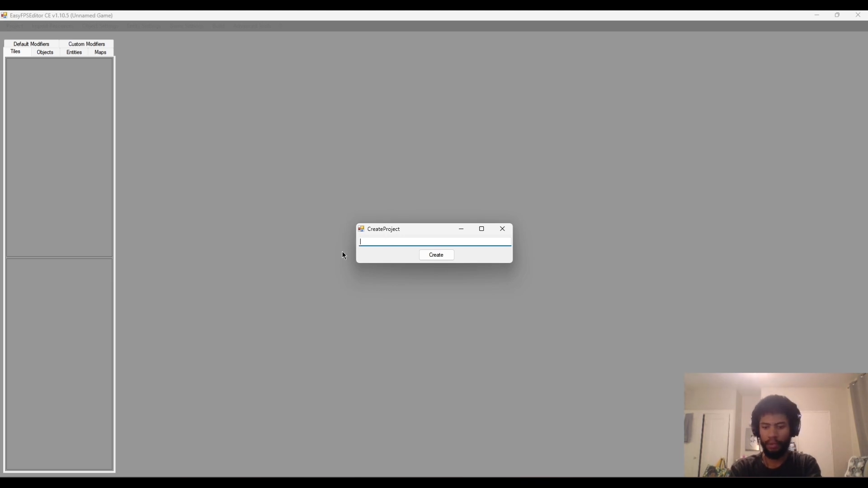
type("Shoot")
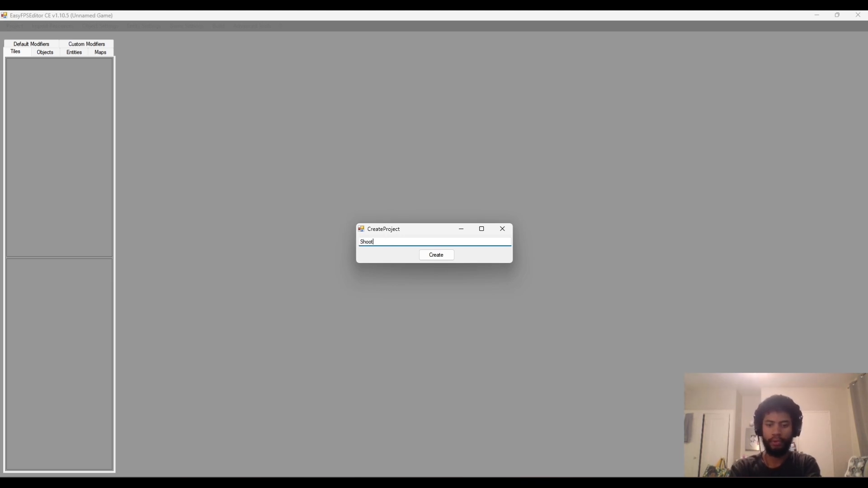
type("ingGame")
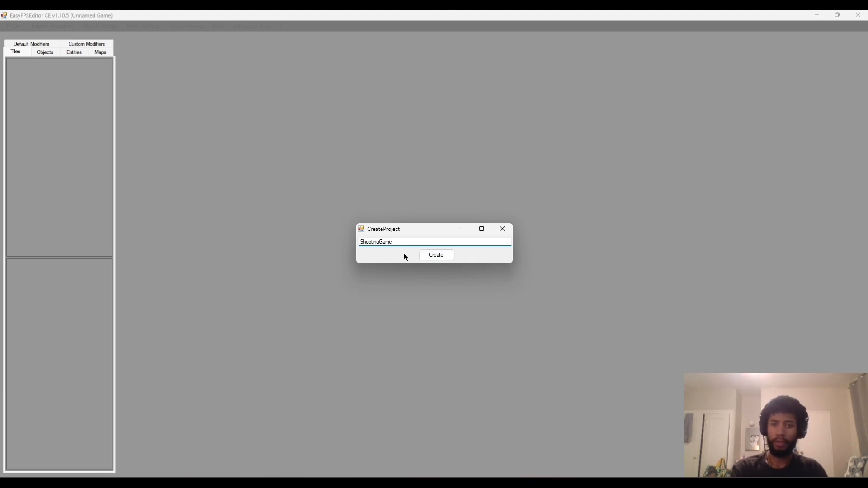
left_click(435, 254)
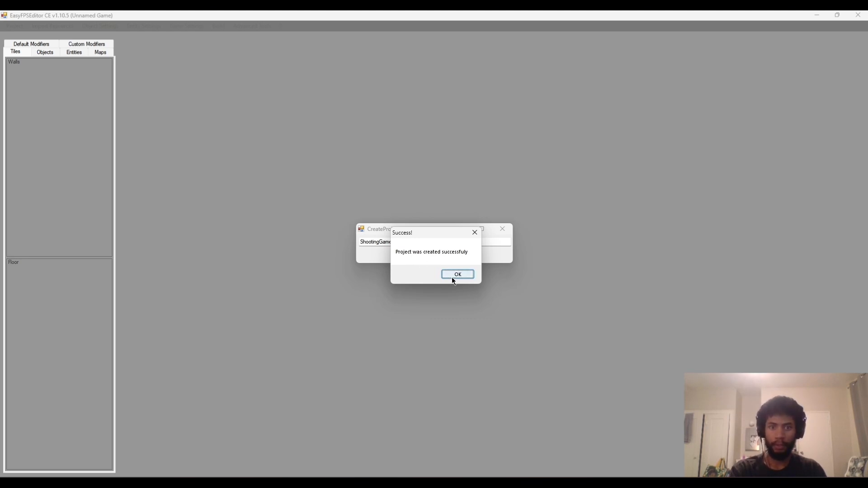
left_click(457, 274)
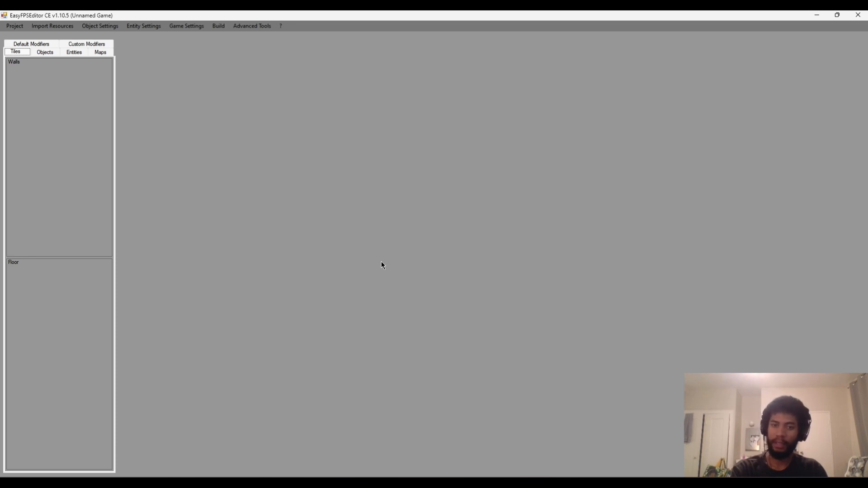
mouse_move(209, 190)
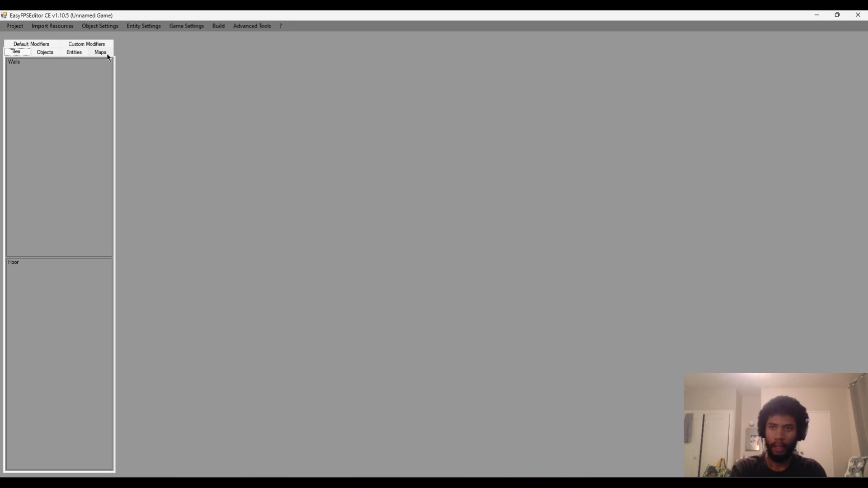
Step: Switch to the Maps tab
left_click(100, 52)
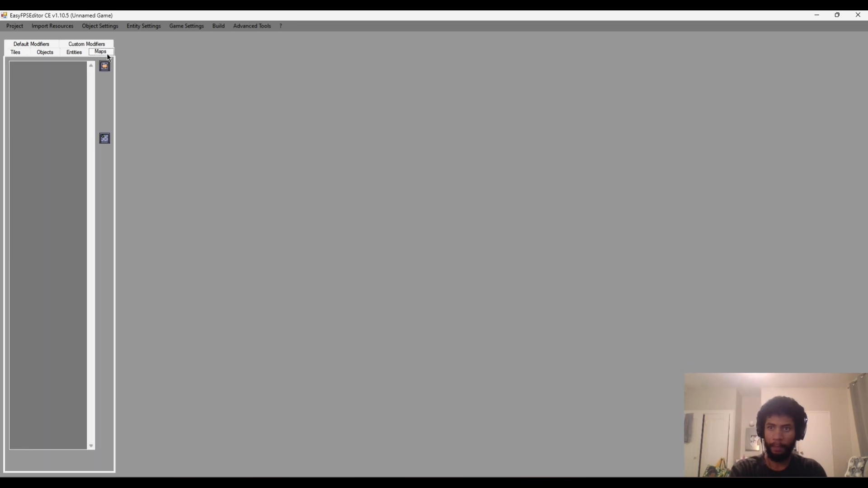
mouse_move(104, 65)
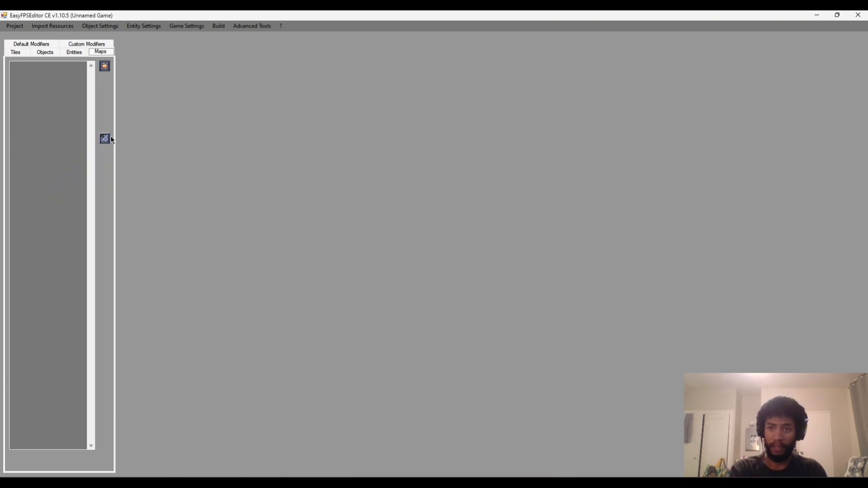
mouse_move(104, 138)
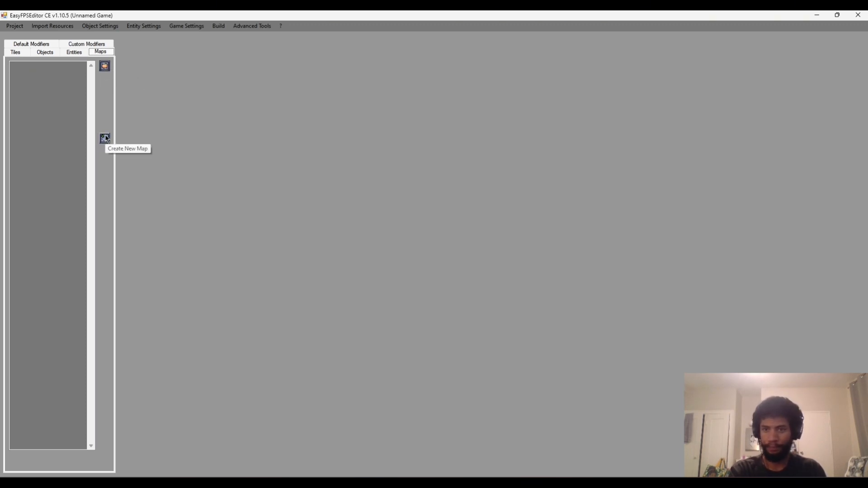
mouse_move(118, 72)
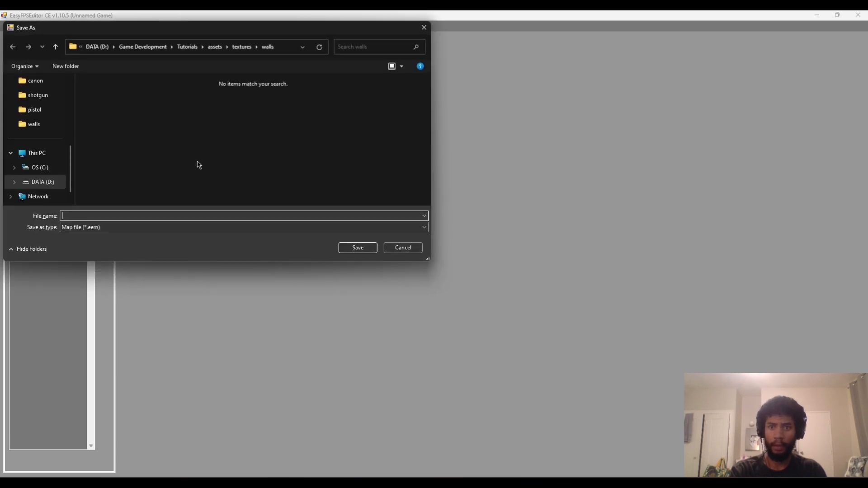
mouse_move(161, 139)
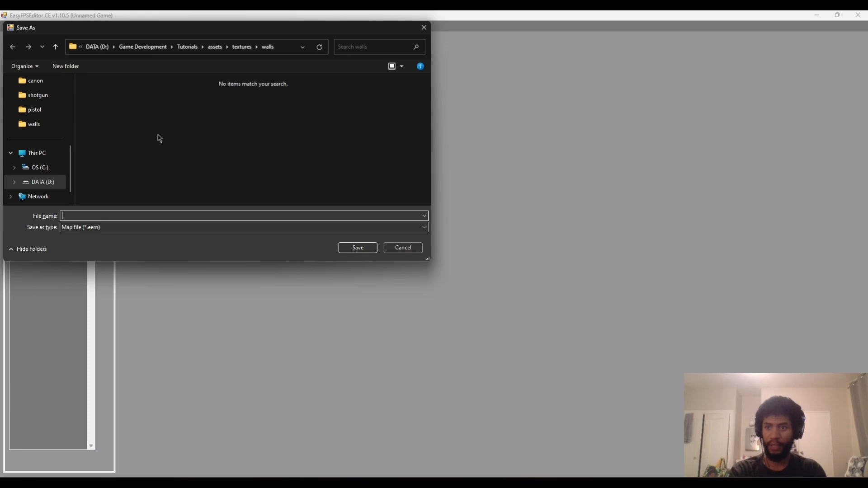
mouse_move(164, 153)
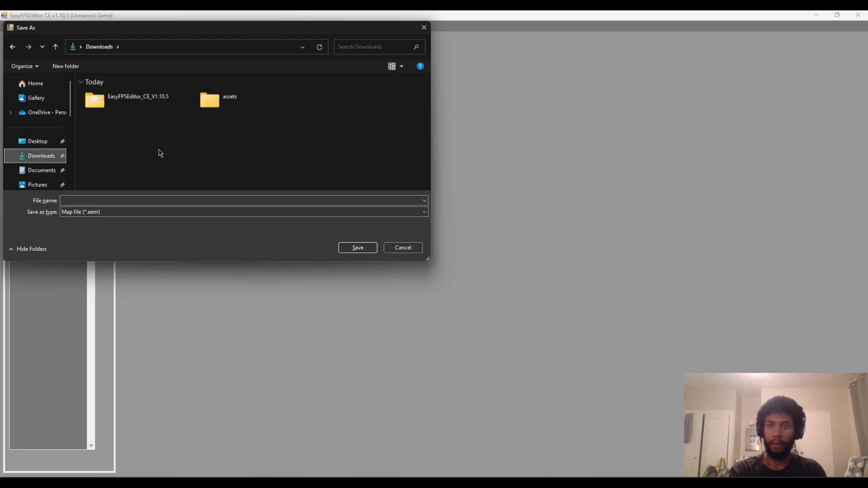
Step: Navigate to EasyFPSEditor_CE_V1.10.5 > Projects > ShootingGame in the Save As dialog
left_click(138, 101)
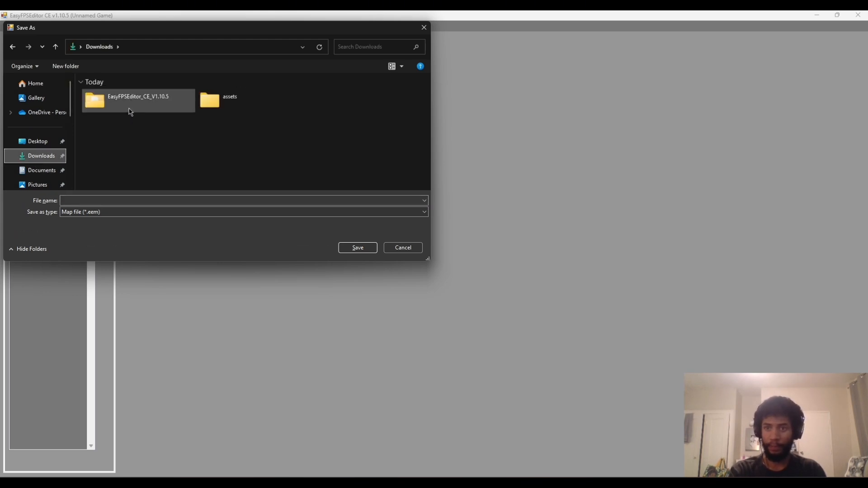
double_click(137, 100)
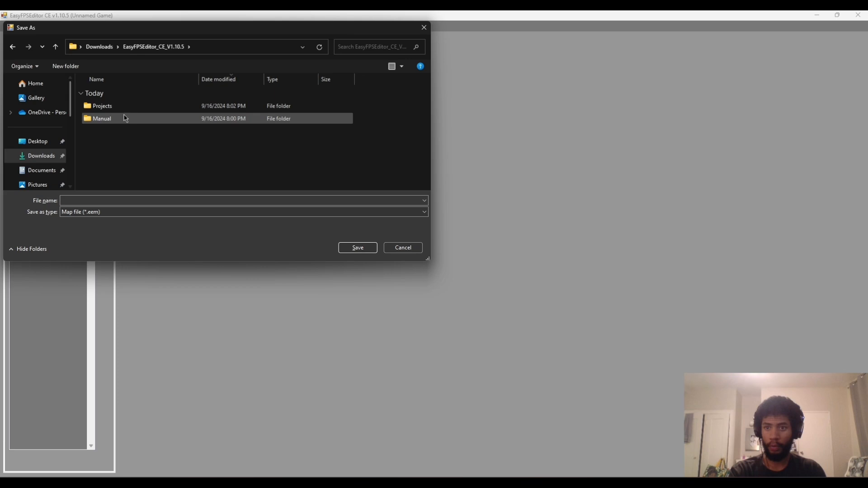
mouse_move(113, 109)
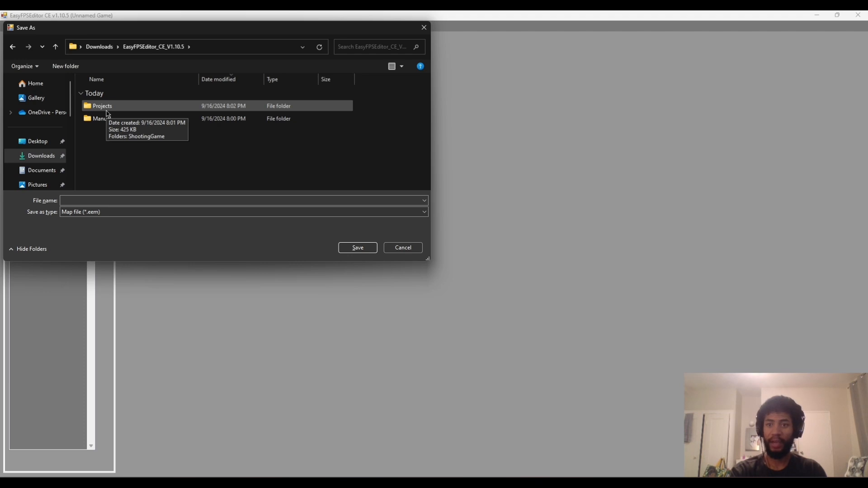
double_click(102, 106)
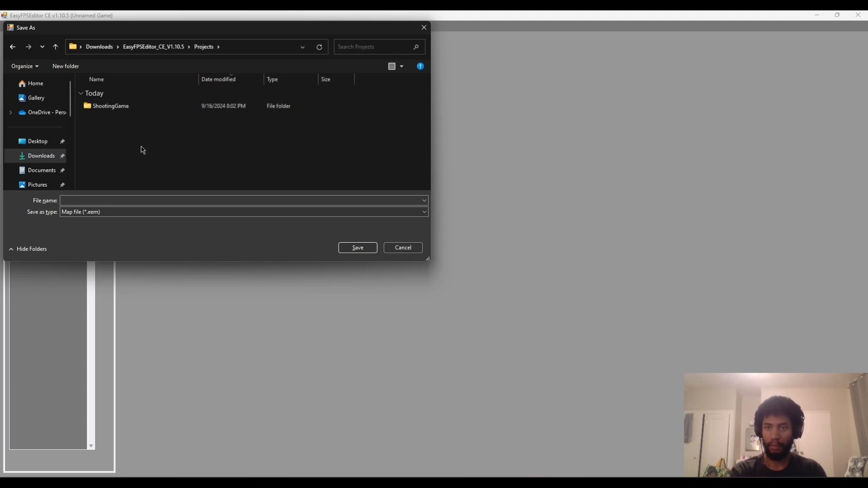
left_click(110, 105)
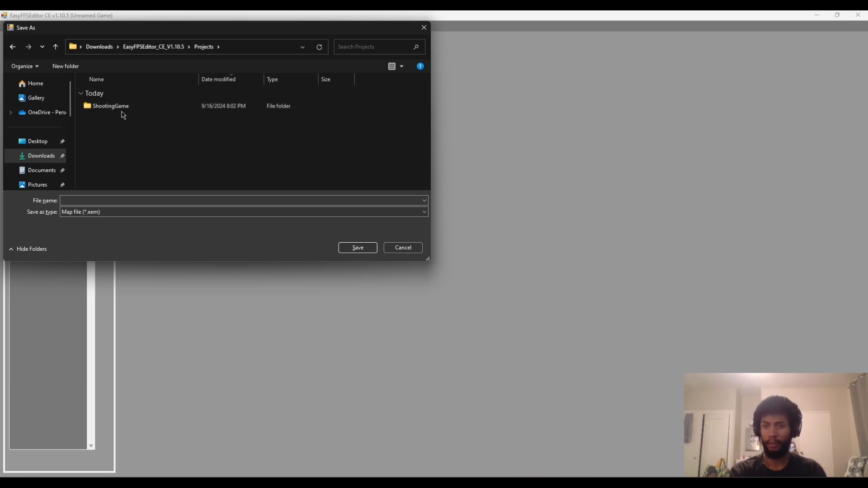
double_click(110, 105)
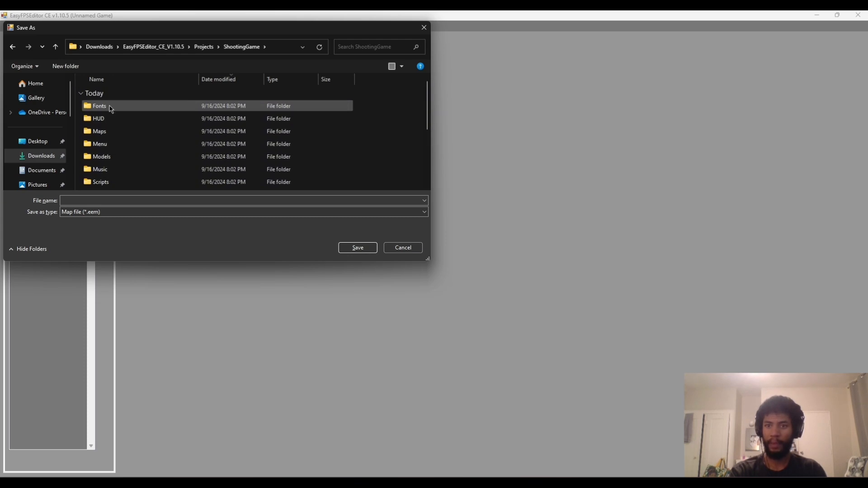
mouse_move(100, 106)
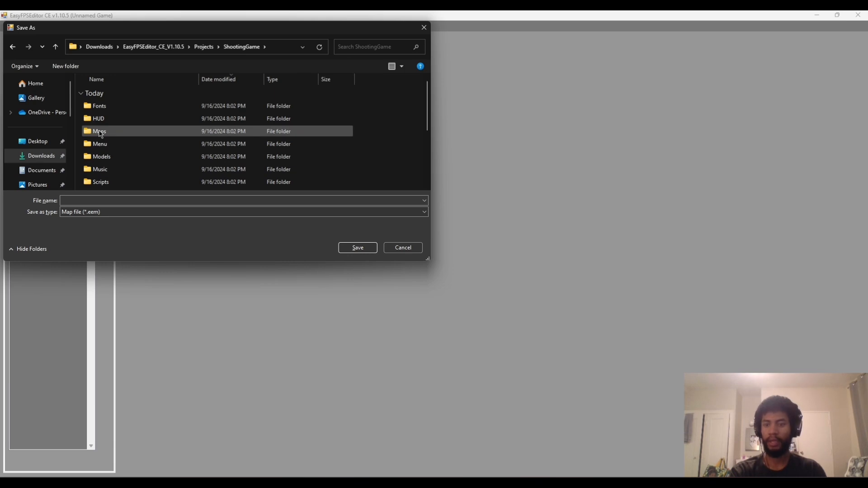
Step: Save the map as TestArea in the Maps folder
double_click(98, 131)
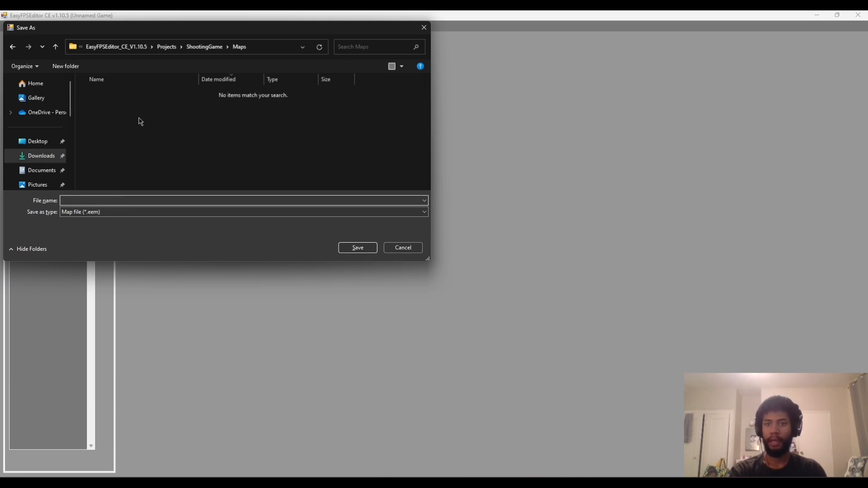
left_click(221, 201)
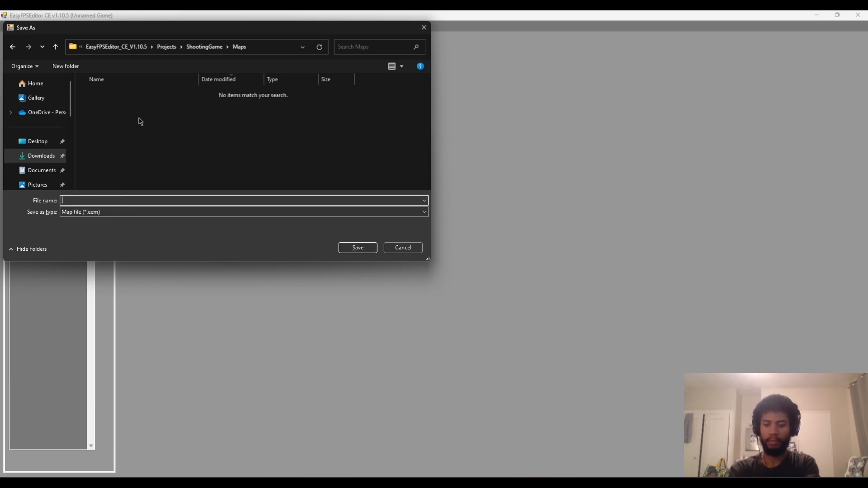
type("TestAre")
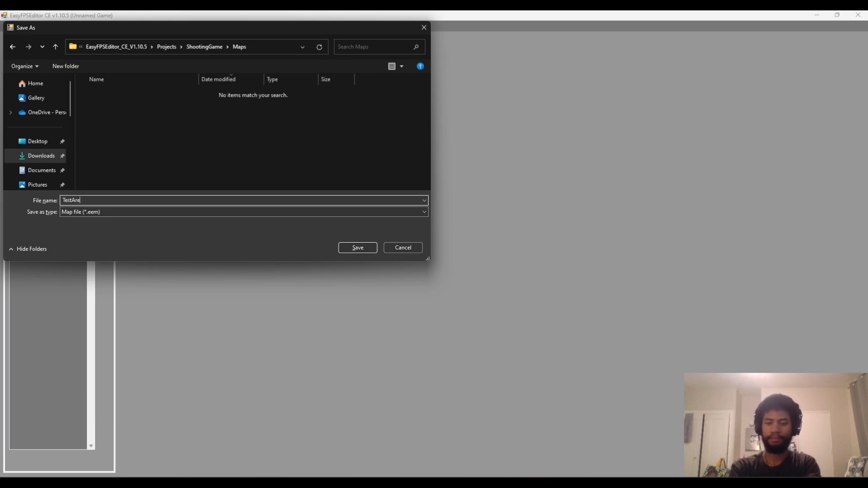
type("a")
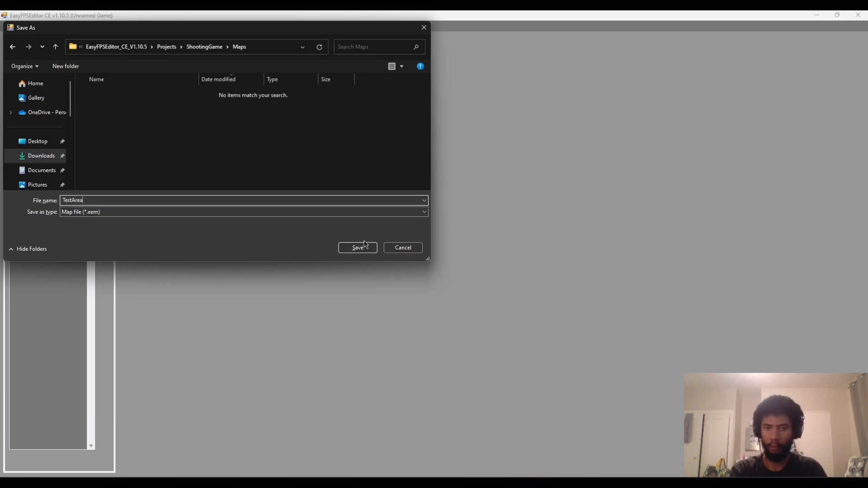
left_click(357, 247)
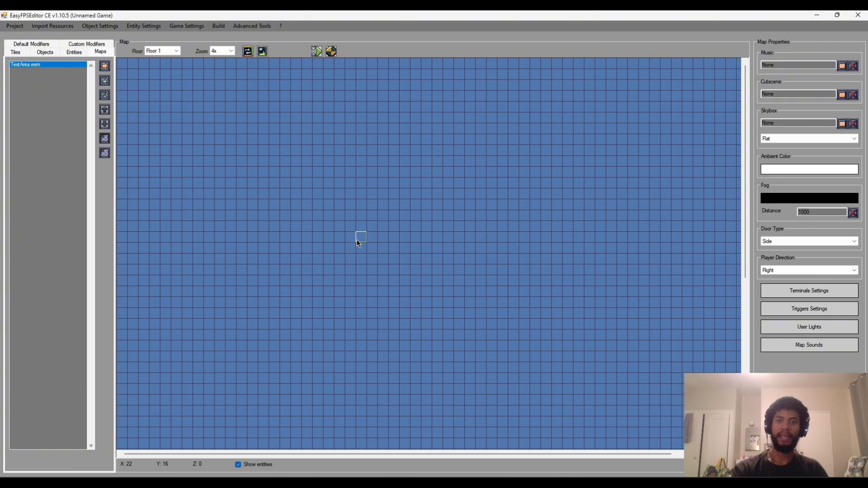
mouse_move(123, 104)
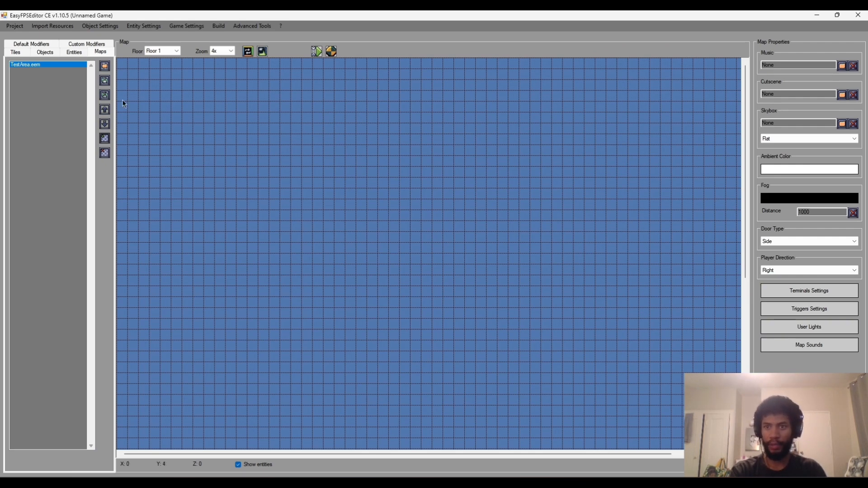
mouse_move(563, 264)
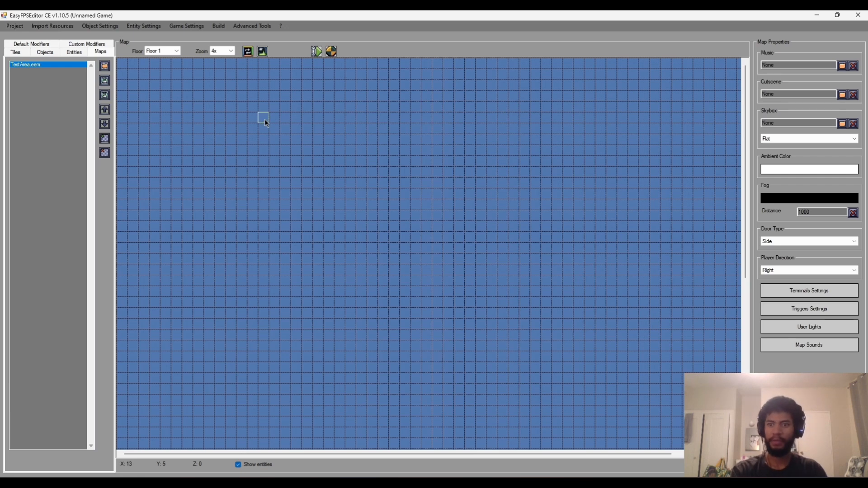
mouse_move(267, 123)
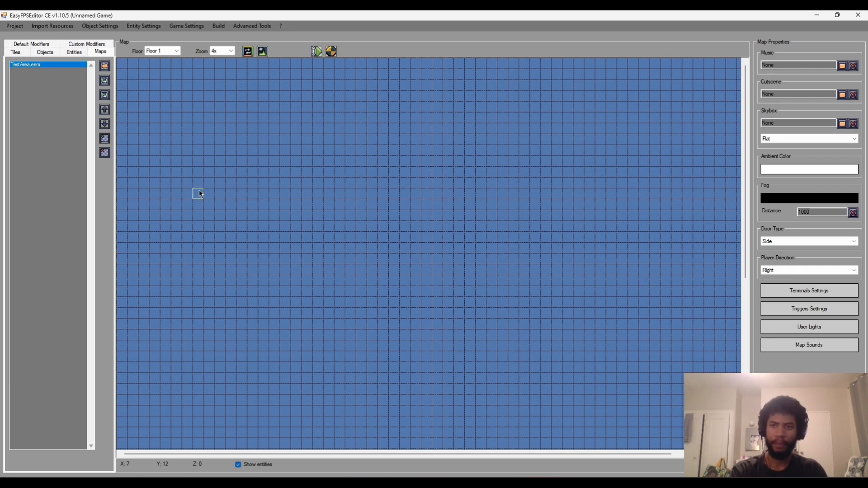
mouse_move(231, 175)
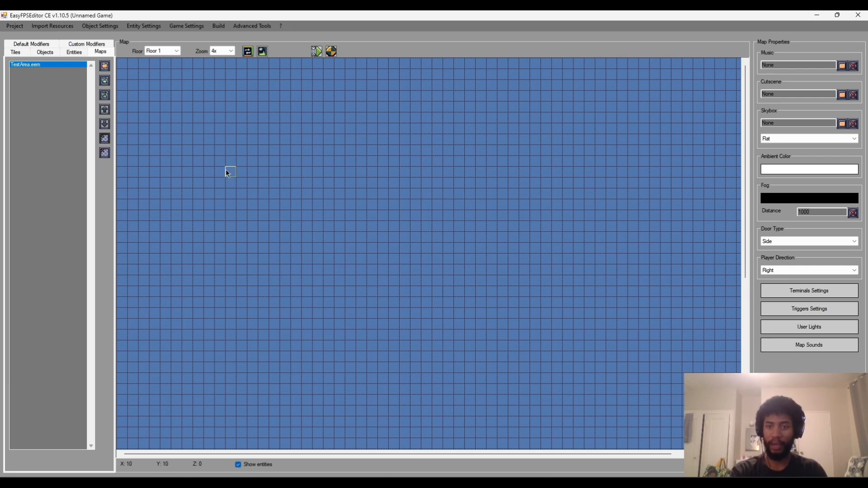
mouse_move(220, 163)
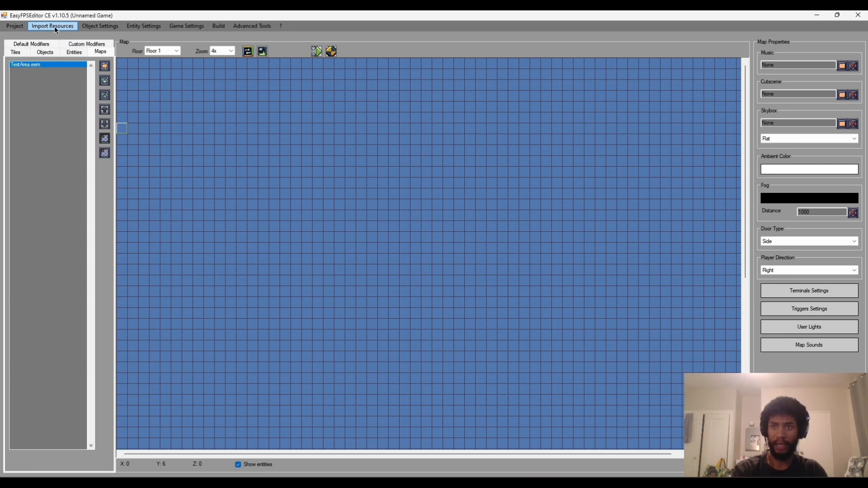
Step: Open the Textures Importer from Import Resources > Import Textures
left_click(52, 25)
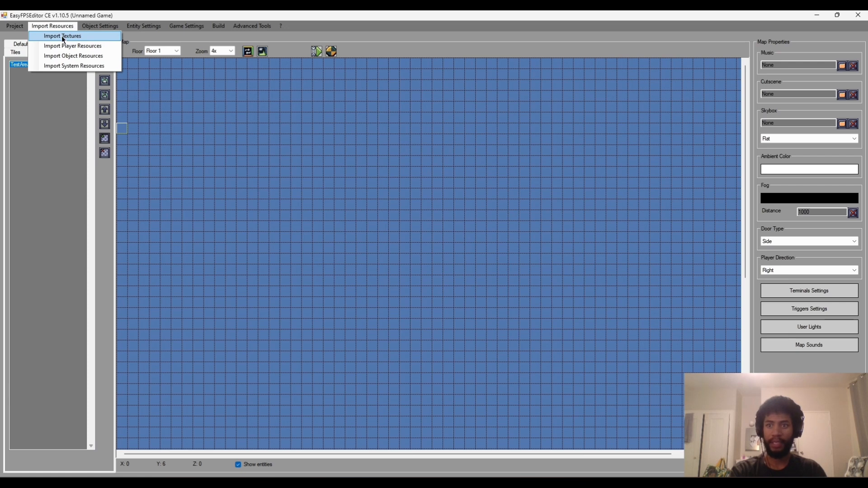
left_click(62, 35)
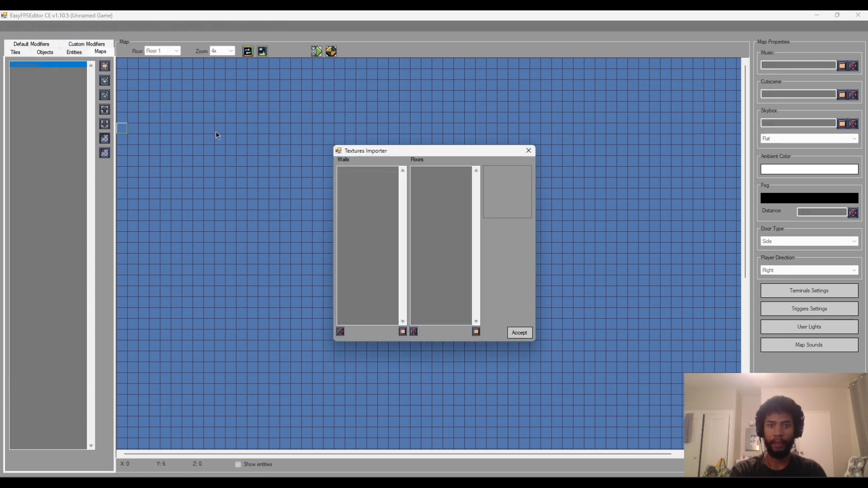
mouse_move(338, 173)
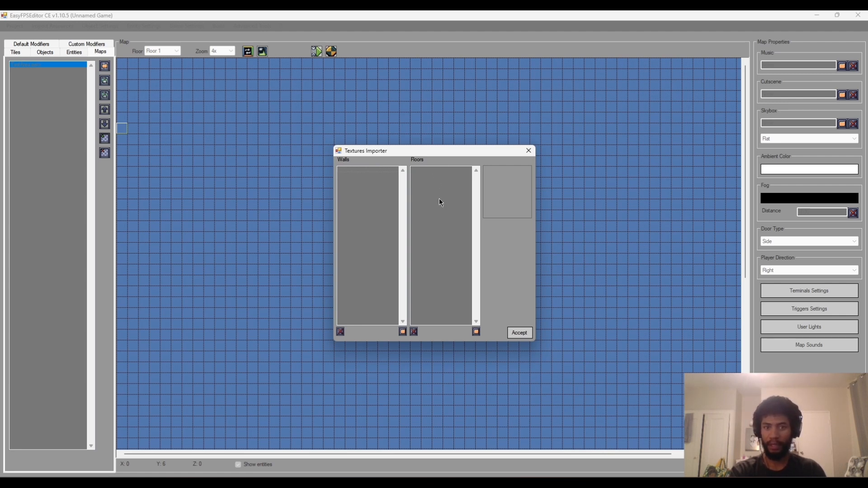
mouse_move(368, 238)
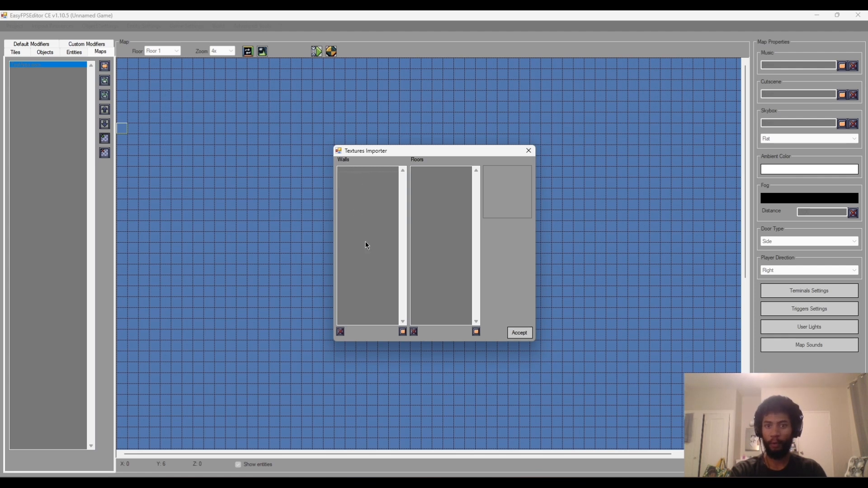
mouse_move(354, 192)
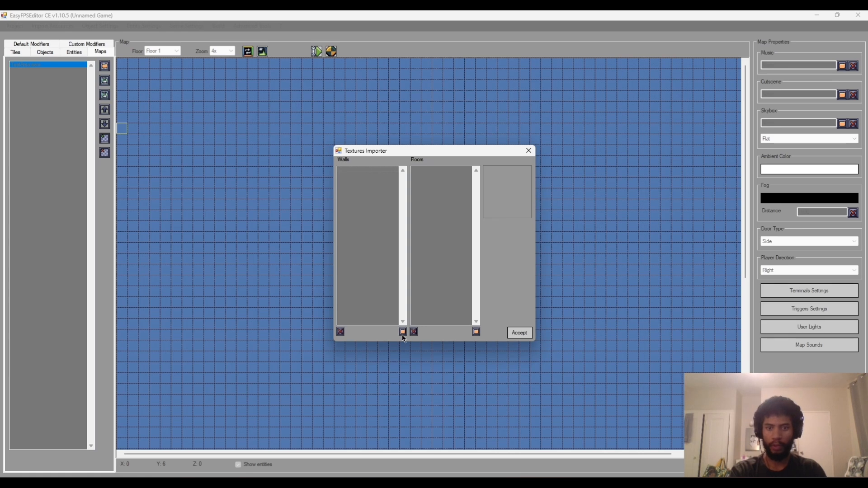
Step: Add all wall texture images from assets > textures > walls
left_click(402, 333)
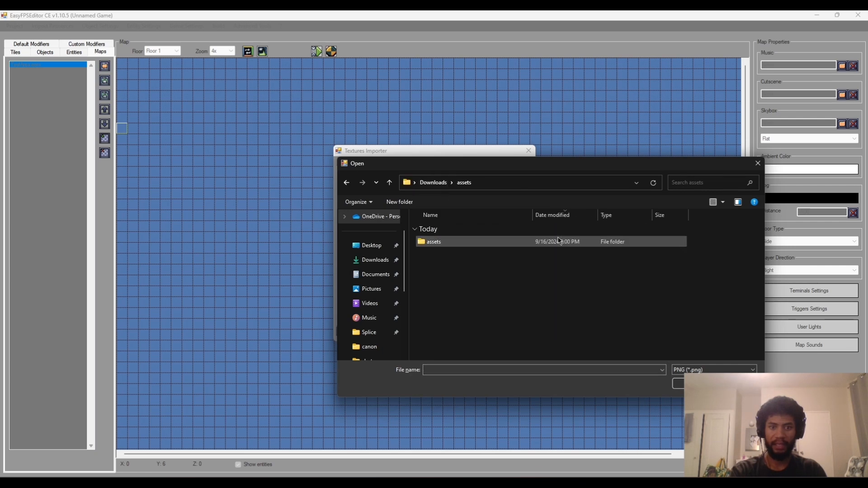
double_click(433, 241)
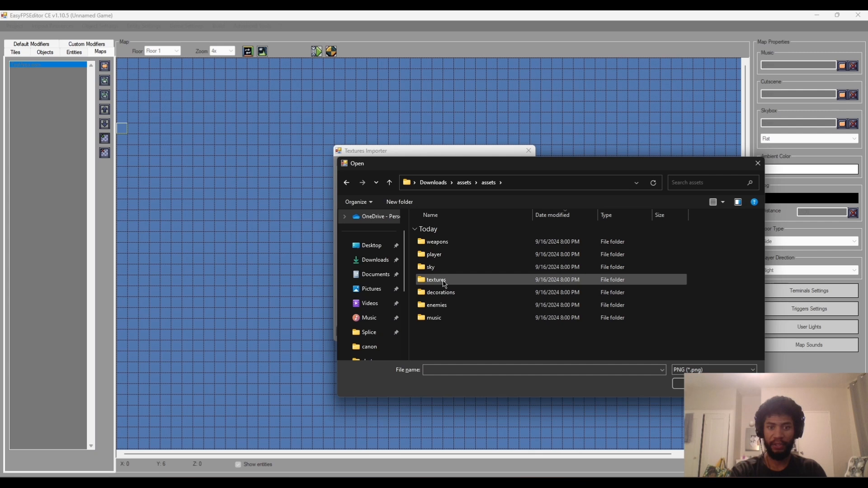
double_click(437, 279)
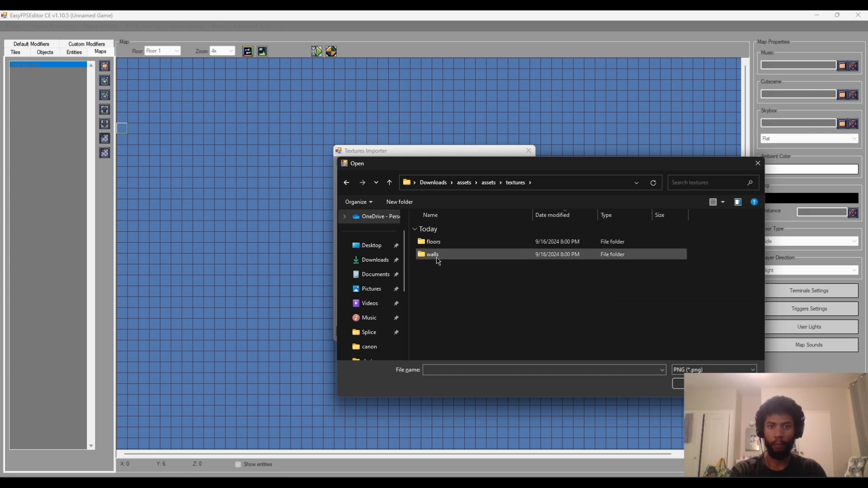
double_click(432, 254)
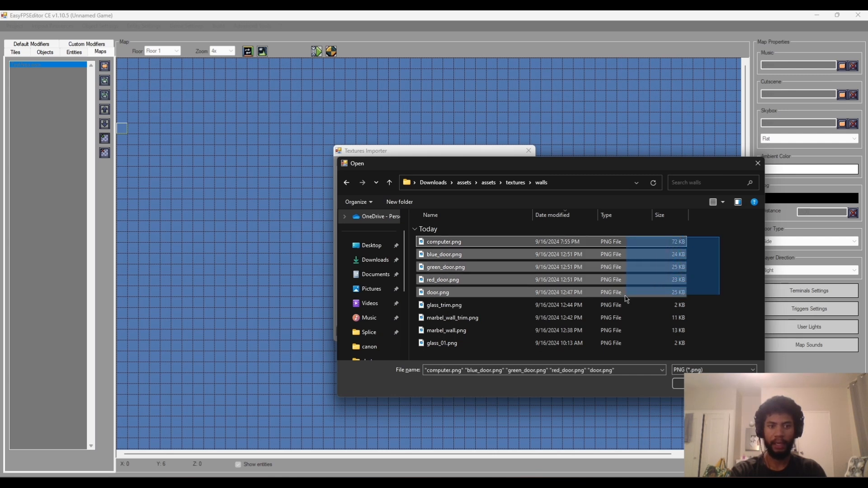
left_click(443, 304)
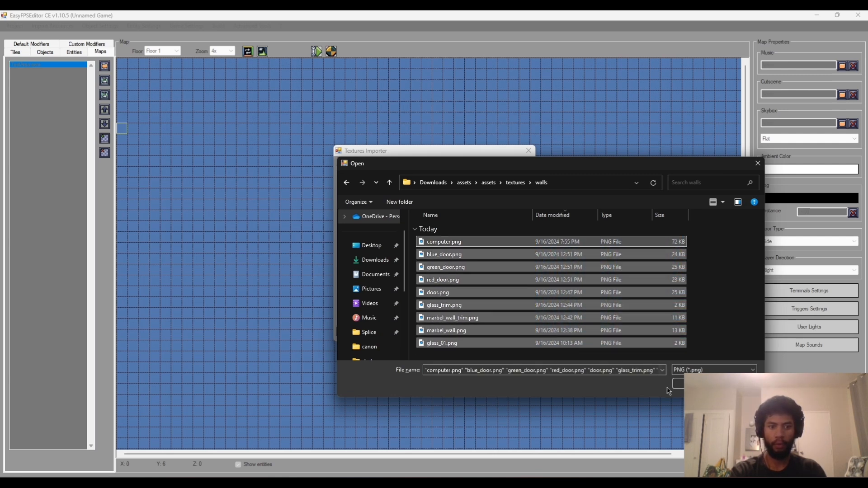
left_click(676, 383)
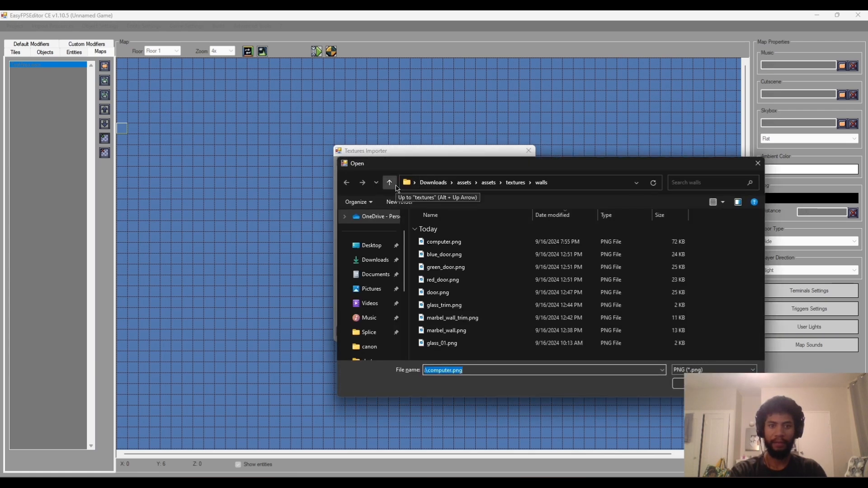
Step: Navigate to the floors folder to add floor textures
left_click(389, 182)
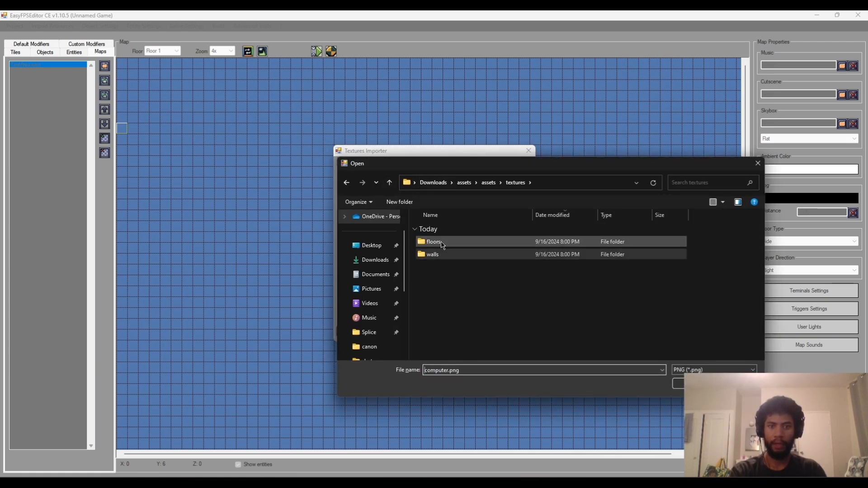
double_click(434, 241)
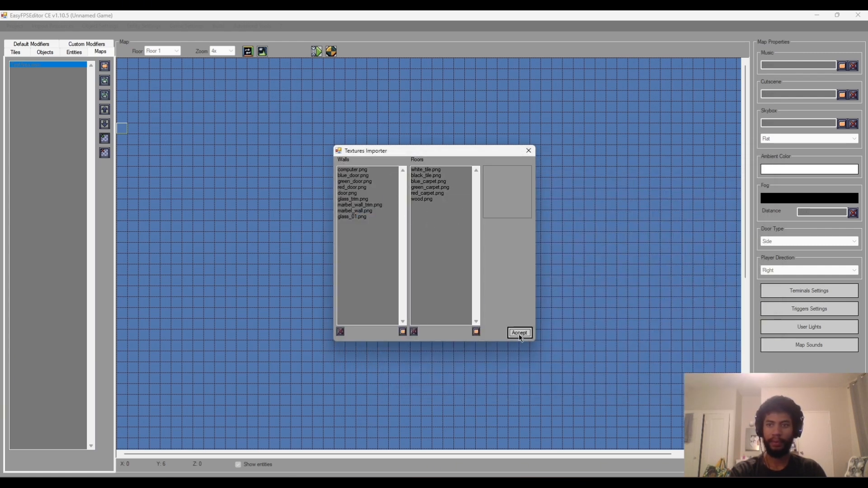
Step: Accept the texture import and show the Tiles tab swatches
left_click(519, 332)
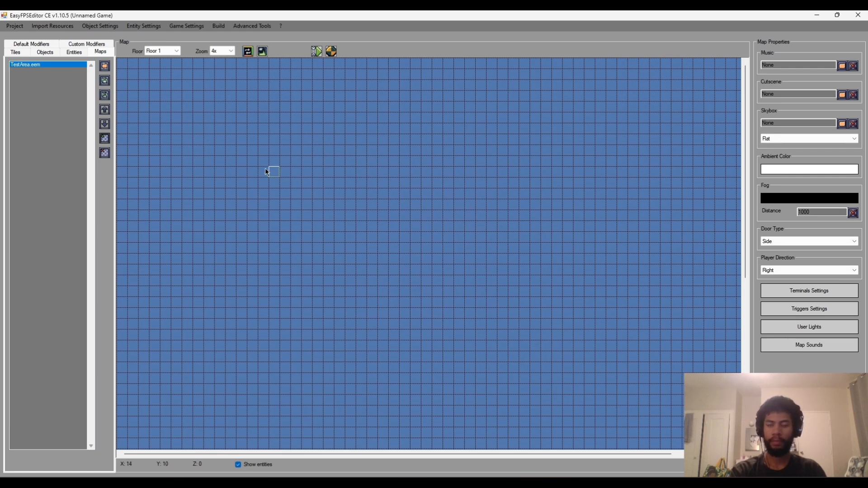
mouse_move(295, 138)
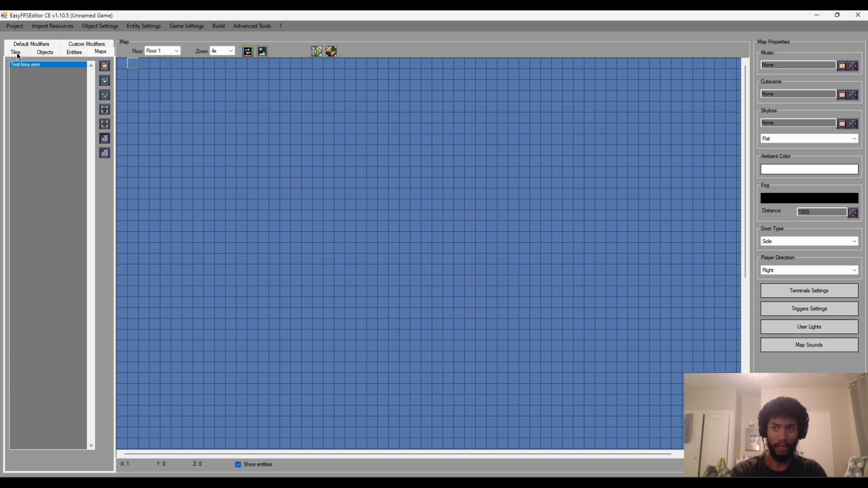
left_click(15, 52)
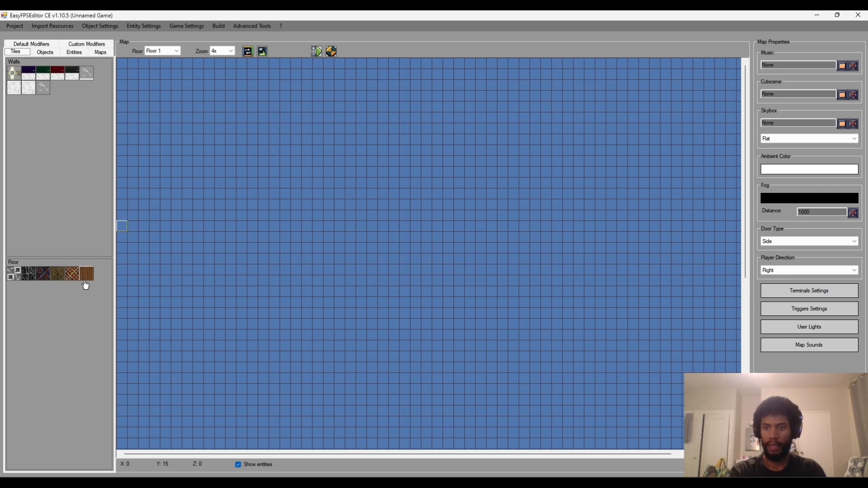
Step: Select the dark stone floor texture and drag a rectangular floor patch on the grid
left_click(28, 273)
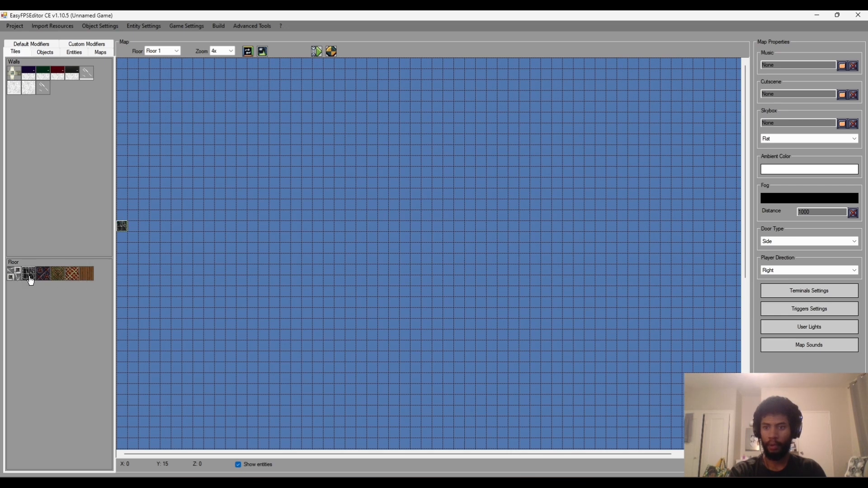
left_click(229, 128)
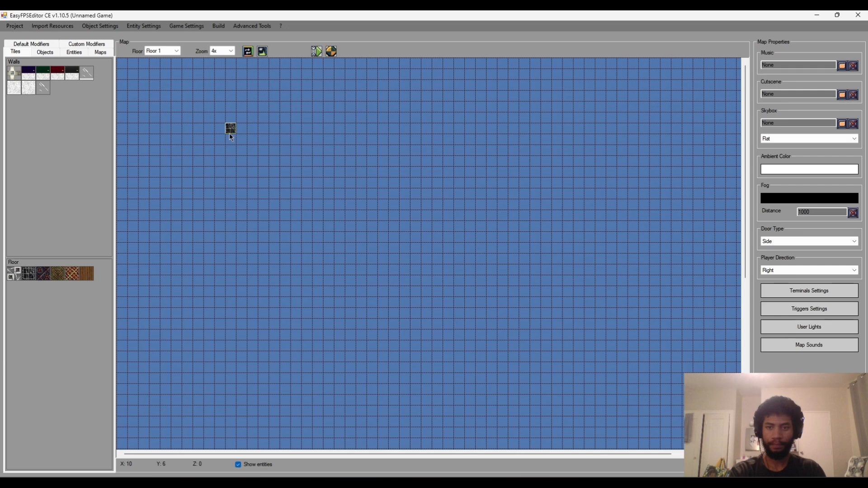
left_click_drag(231, 128, 252, 159)
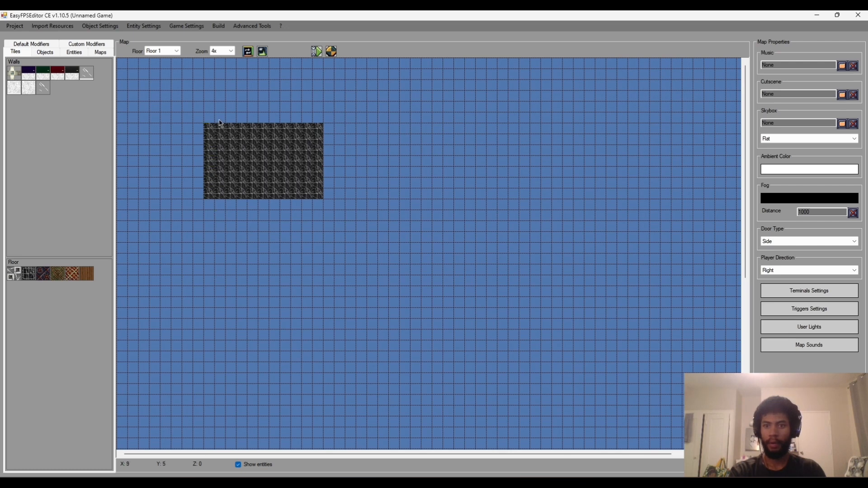
mouse_move(234, 86)
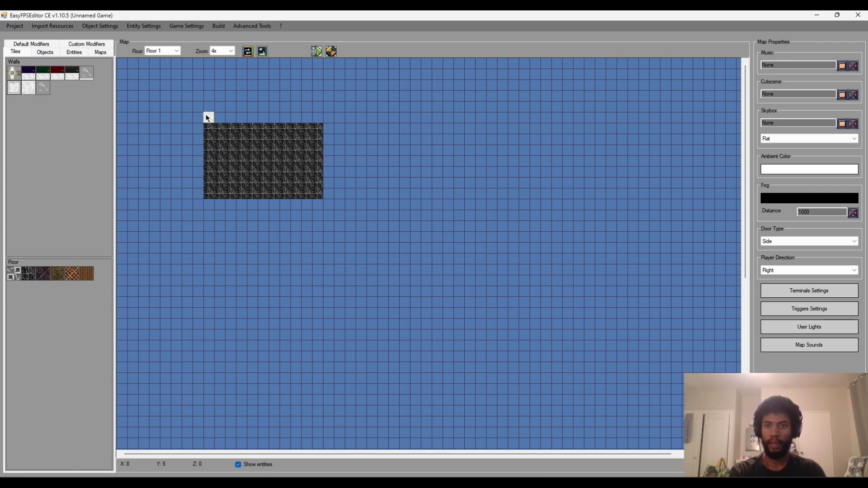
Step: Draw white wall tiles along every edge of the dark floor to form a closed room
left_click_drag(208, 117, 308, 117)
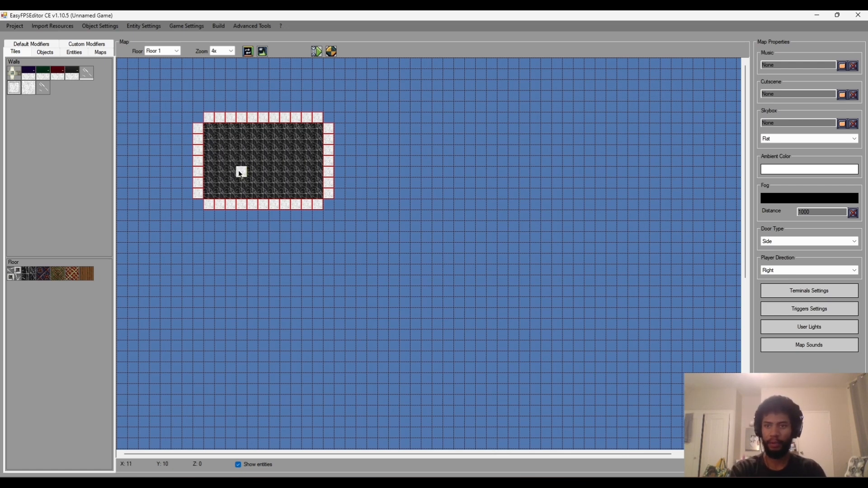
left_click(240, 160)
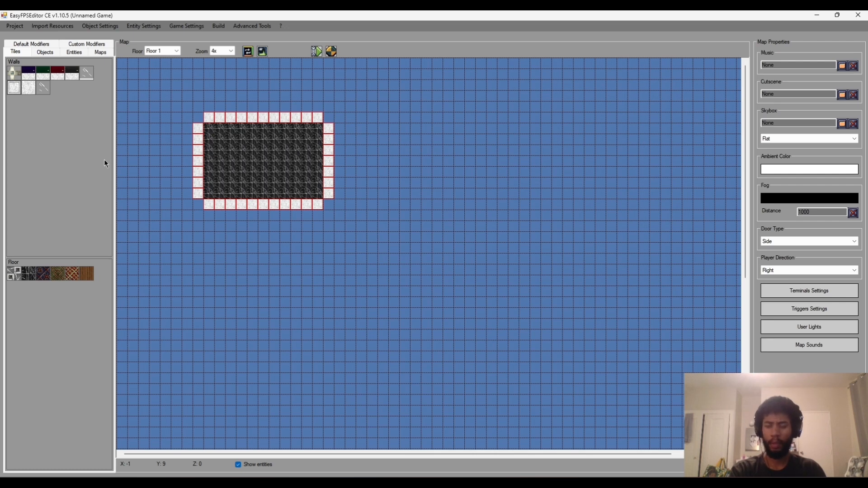
left_click(189, 140)
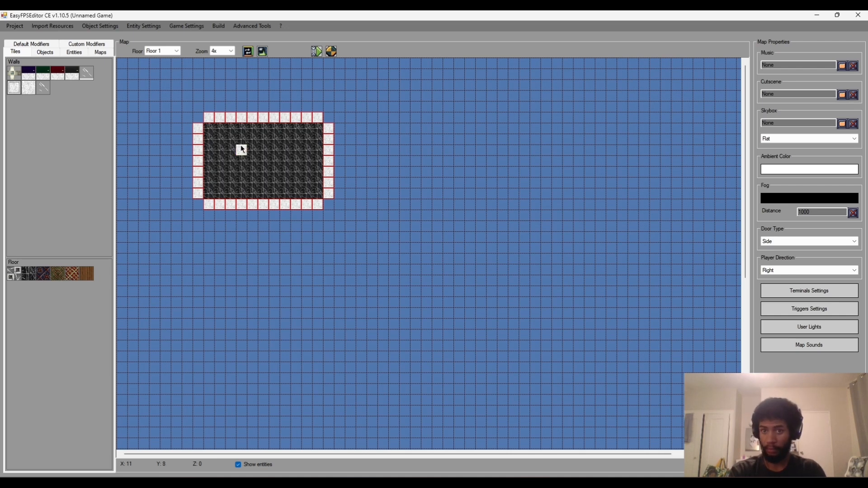
left_click(241, 150)
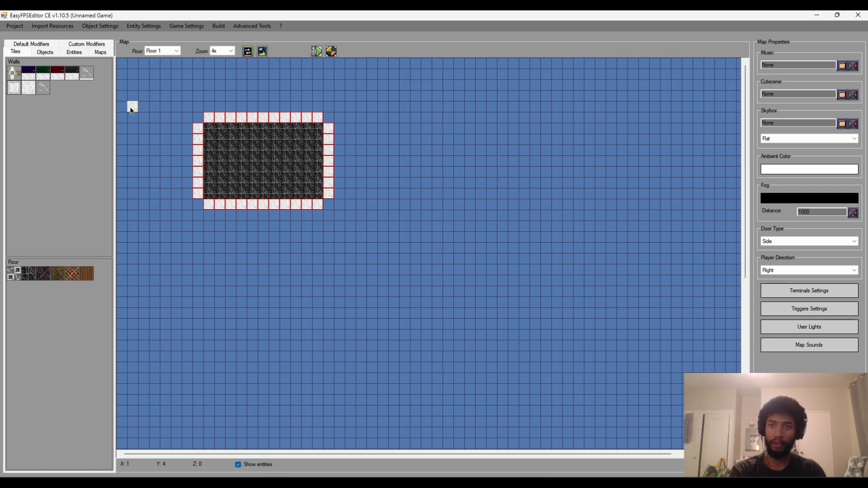
Step: Place the Player start object inside the walled room, near its left side
left_click(45, 52)
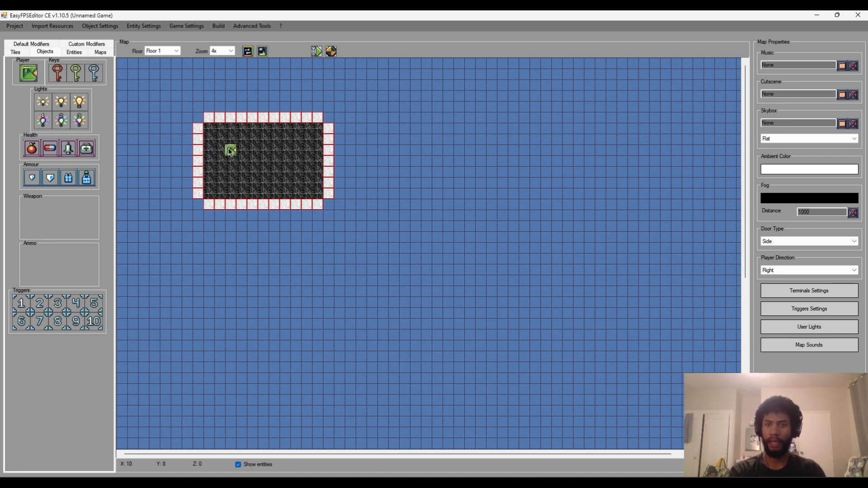
left_click(274, 172)
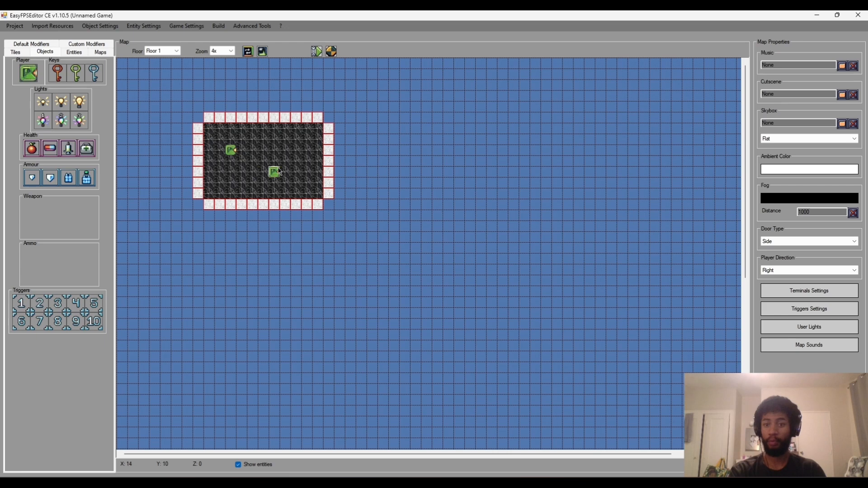
left_click(209, 183)
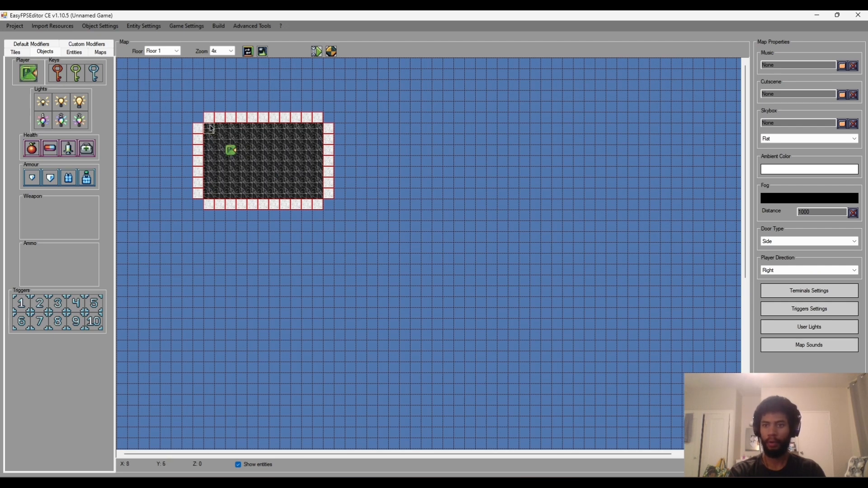
mouse_move(219, 140)
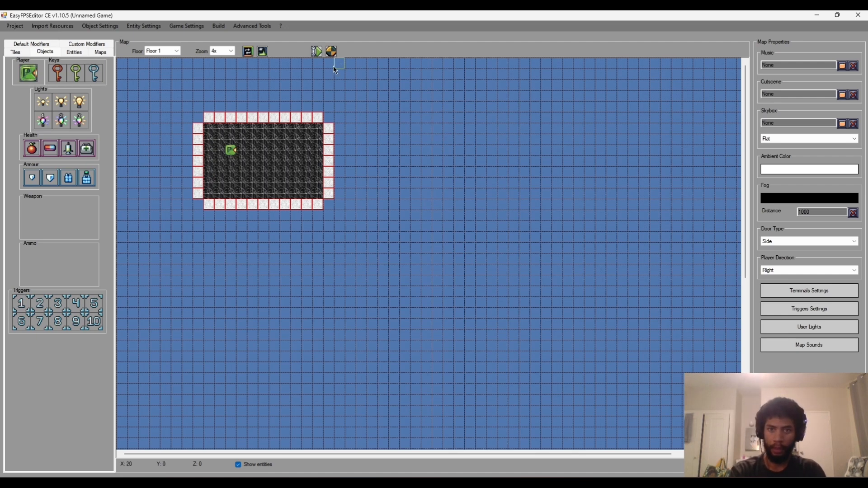
mouse_move(331, 53)
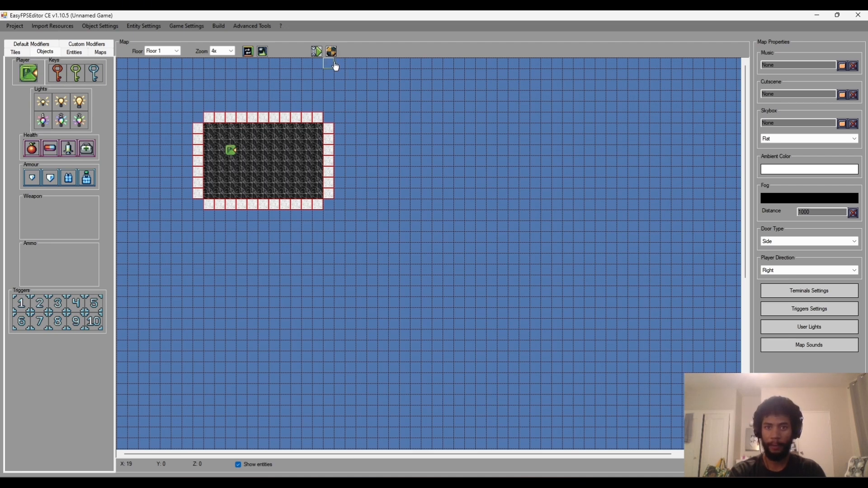
Step: Test-play the map and browse the game's Settings, from gameplay options to keyboard controls
left_click(331, 51)
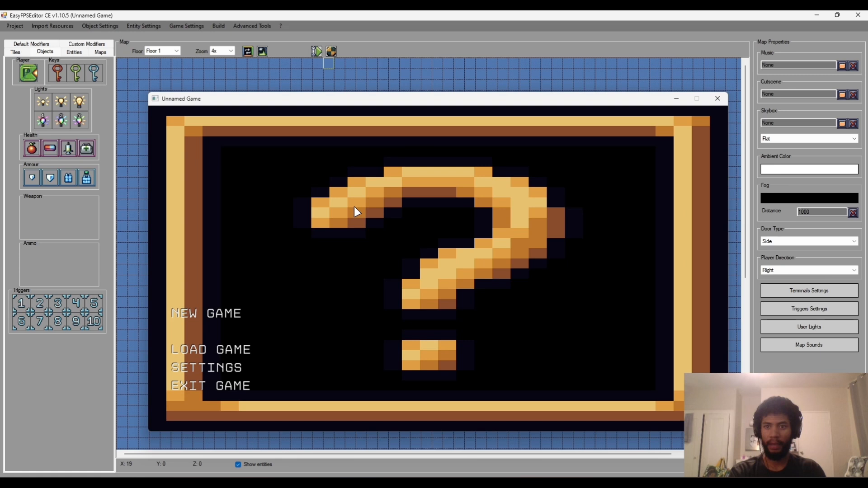
mouse_move(270, 225)
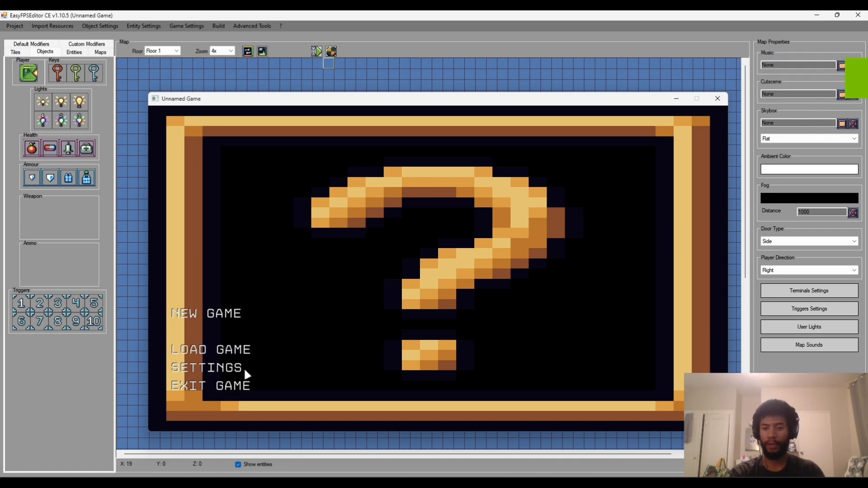
left_click(206, 368)
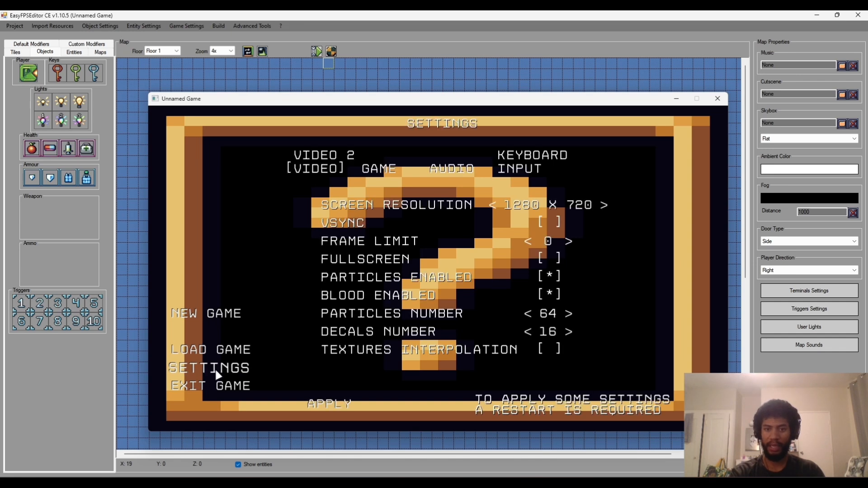
mouse_move(338, 196)
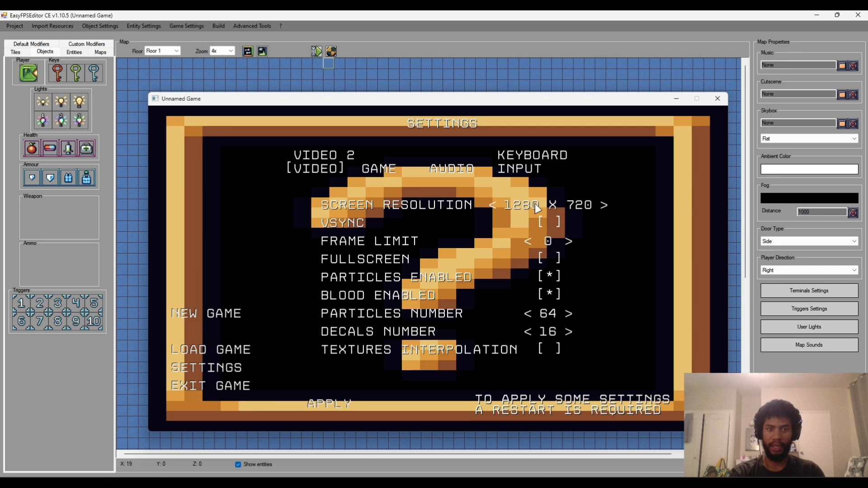
mouse_move(555, 209)
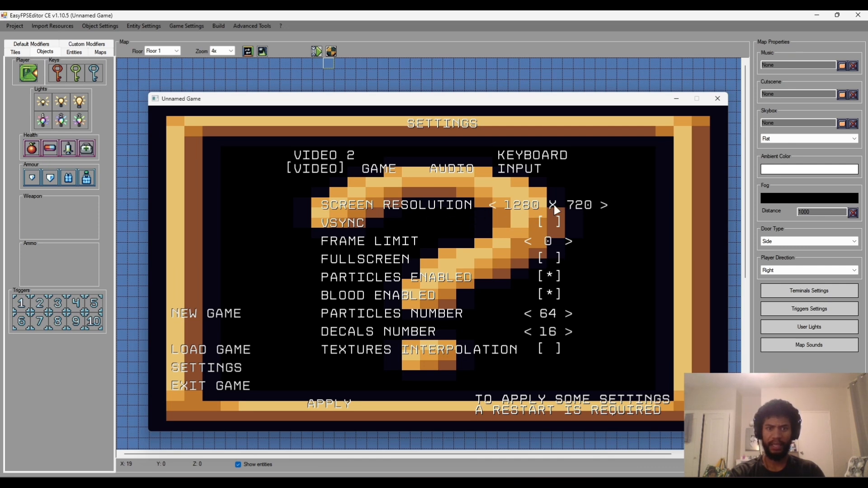
mouse_move(398, 319)
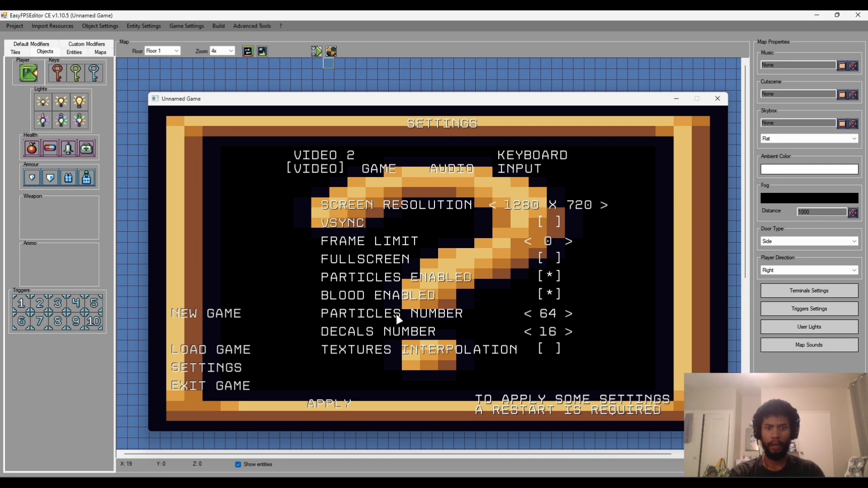
mouse_move(365, 213)
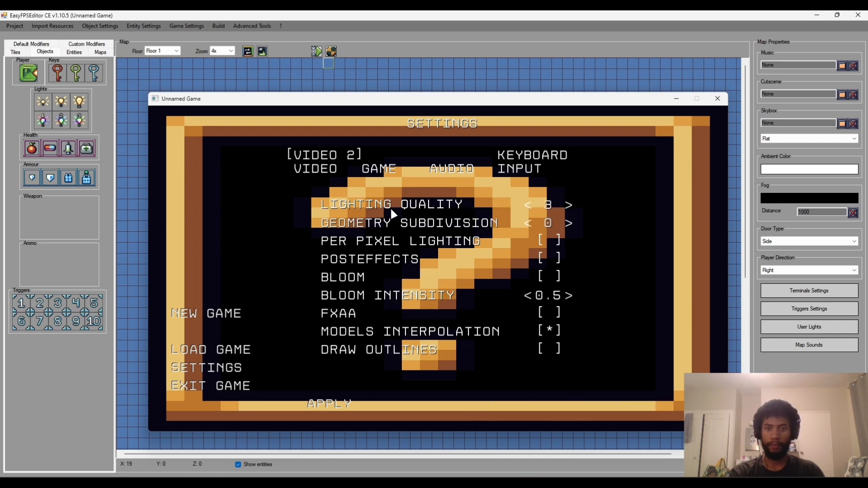
left_click(378, 168)
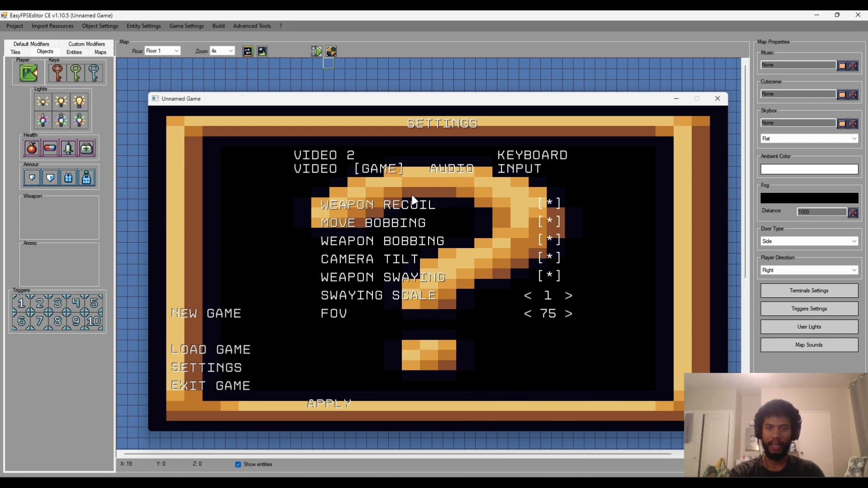
mouse_move(462, 220)
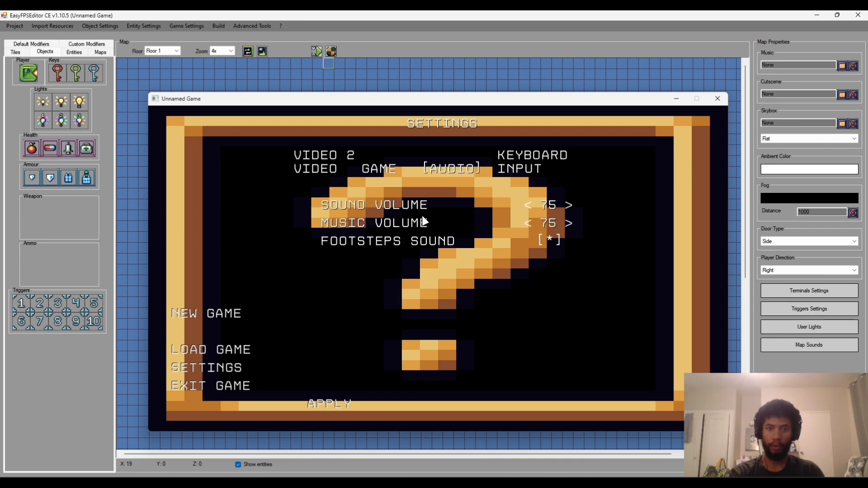
left_click(519, 168)
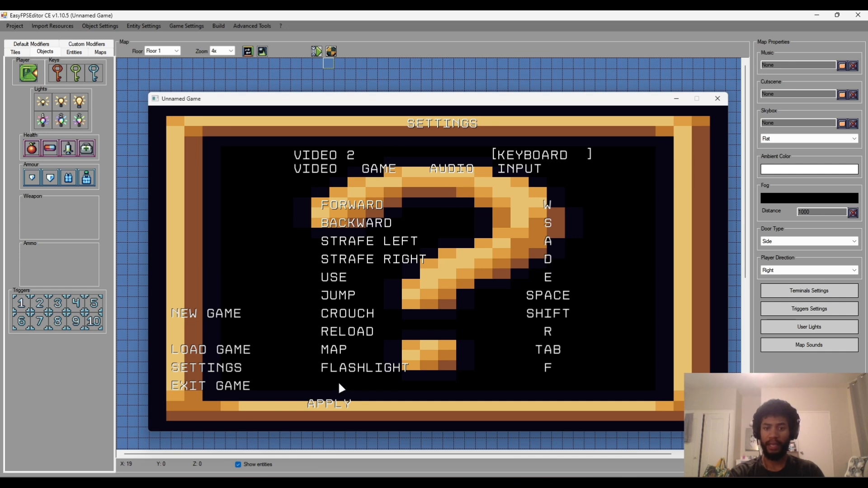
mouse_move(414, 182)
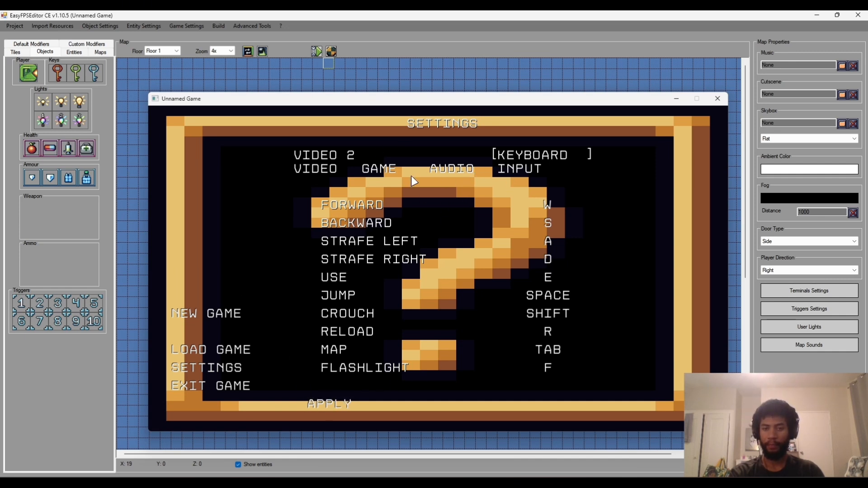
mouse_move(376, 303)
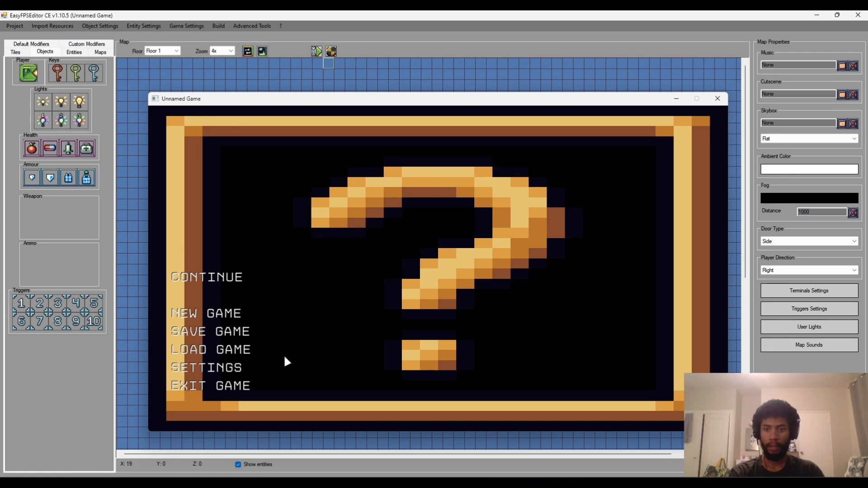
Step: Close the test game and change player Speed from 128 to 150 in Player Configurator
left_click(717, 98)
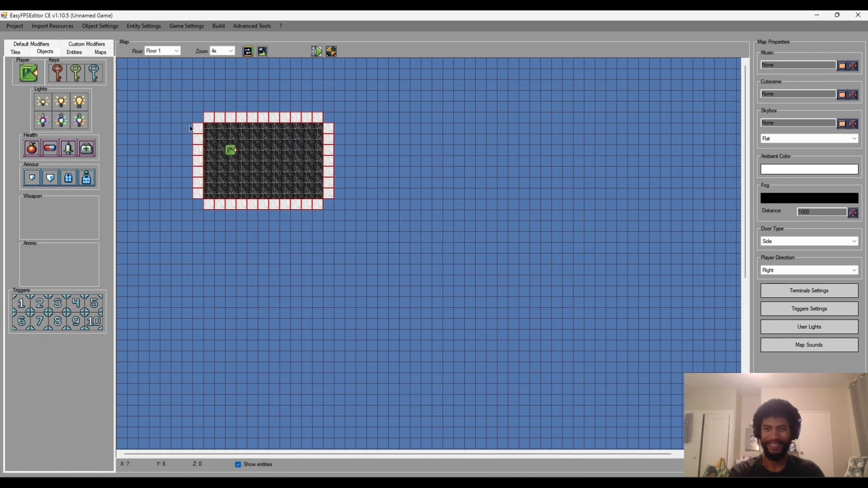
mouse_move(218, 150)
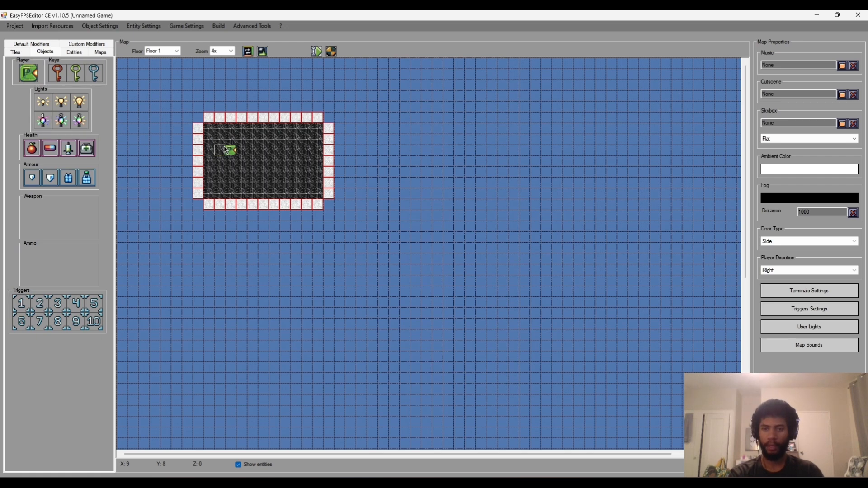
left_click(186, 25)
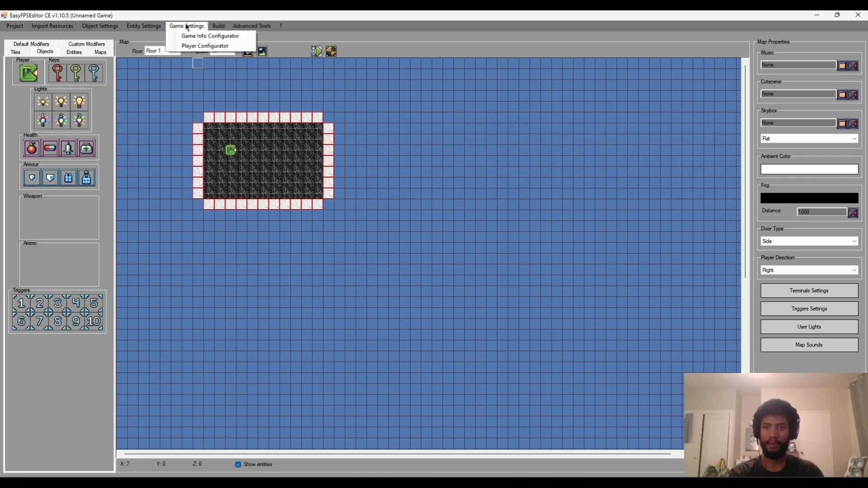
mouse_move(204, 45)
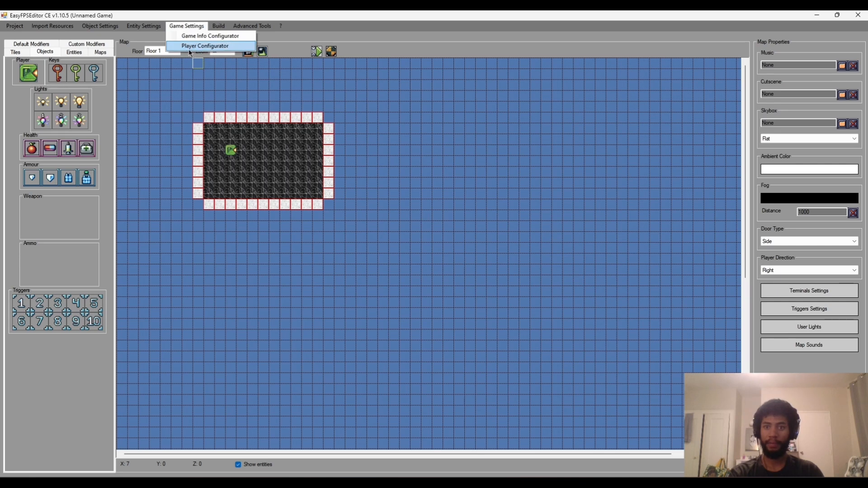
left_click(205, 45)
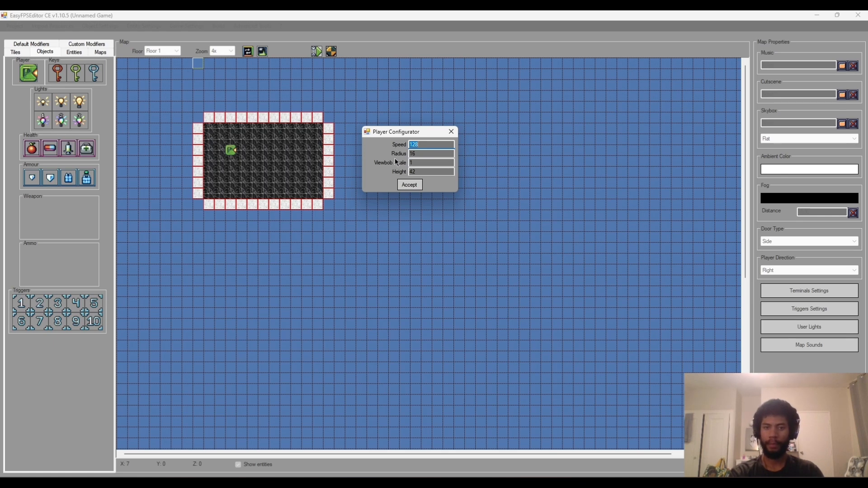
left_click(432, 145)
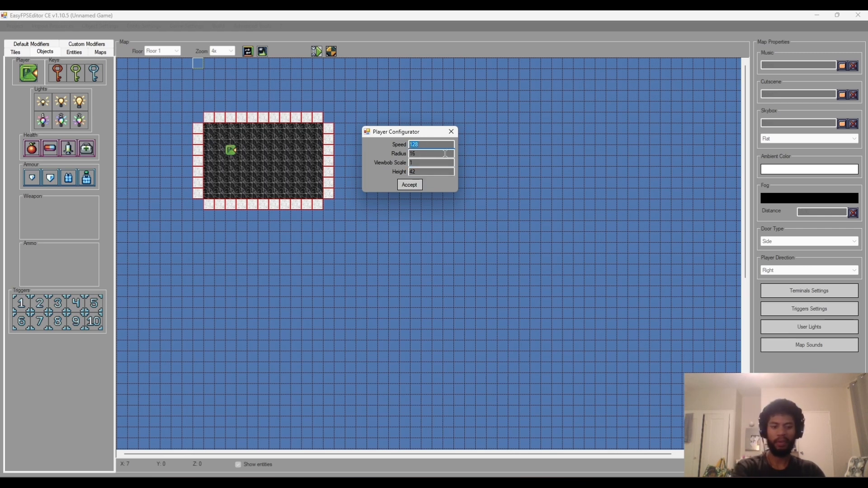
type("150")
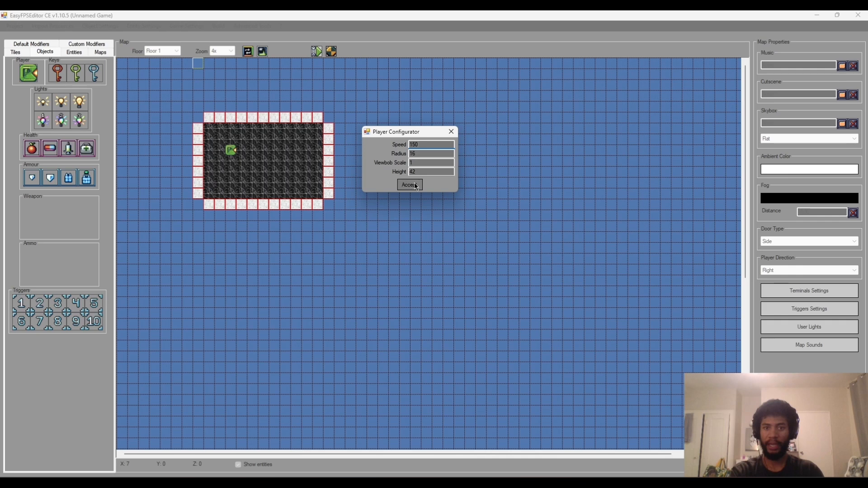
left_click(409, 184)
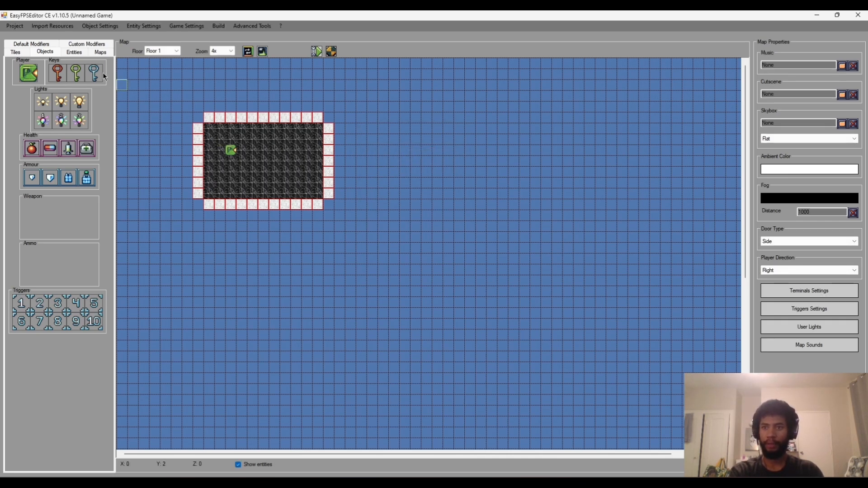
left_click(52, 25)
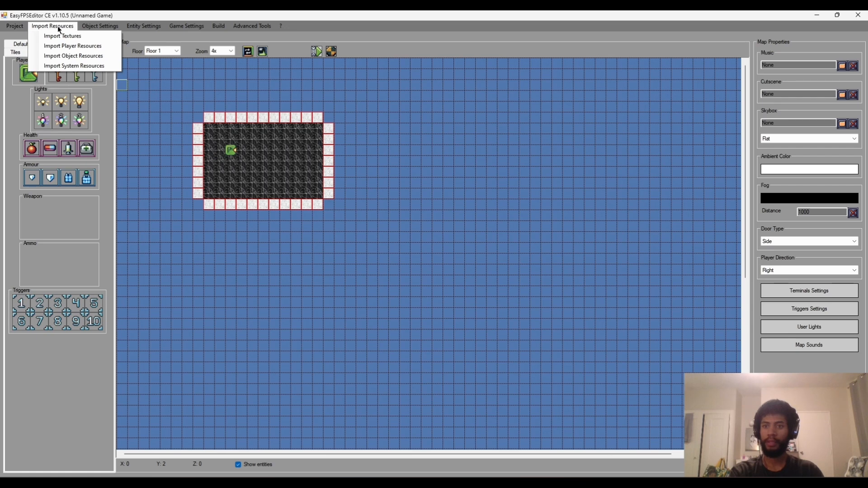
mouse_move(72, 45)
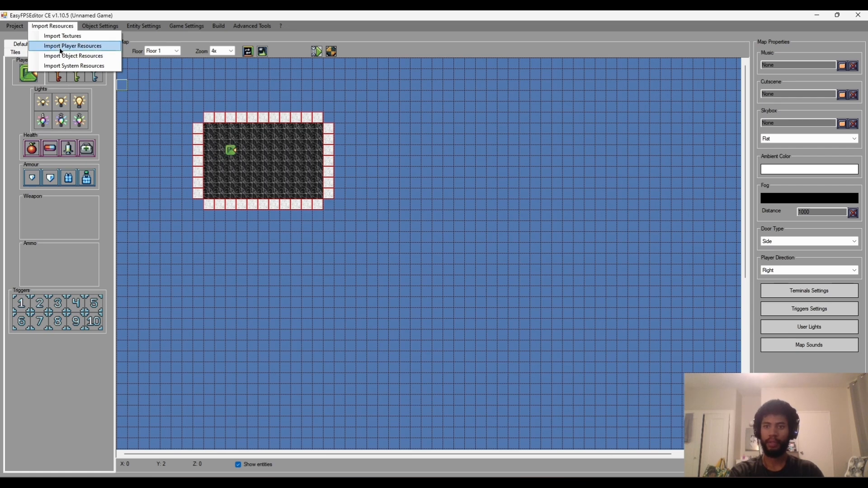
left_click(72, 45)
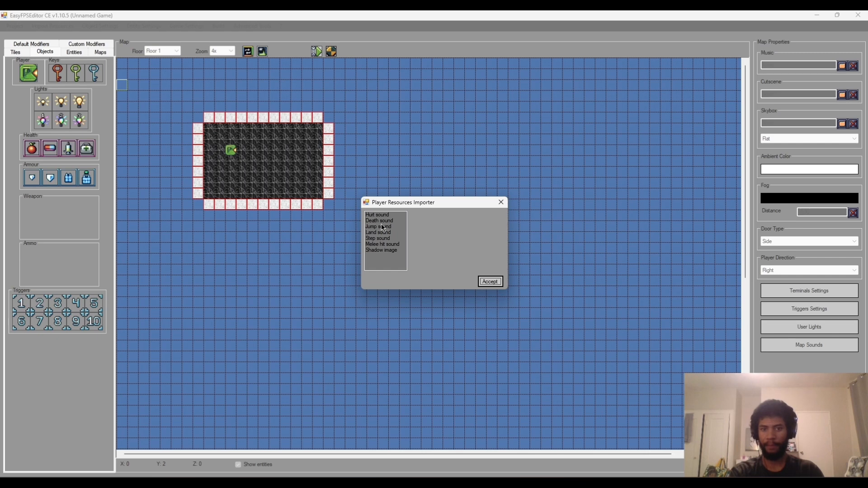
left_click(381, 249)
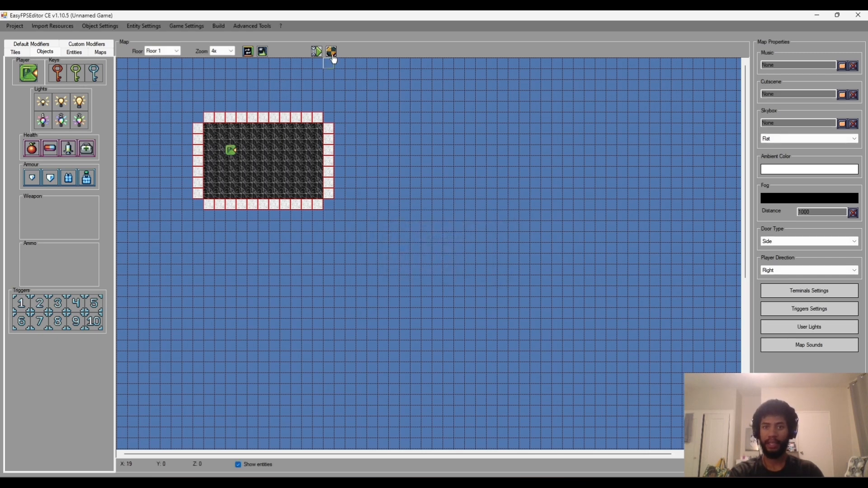
left_click(330, 51)
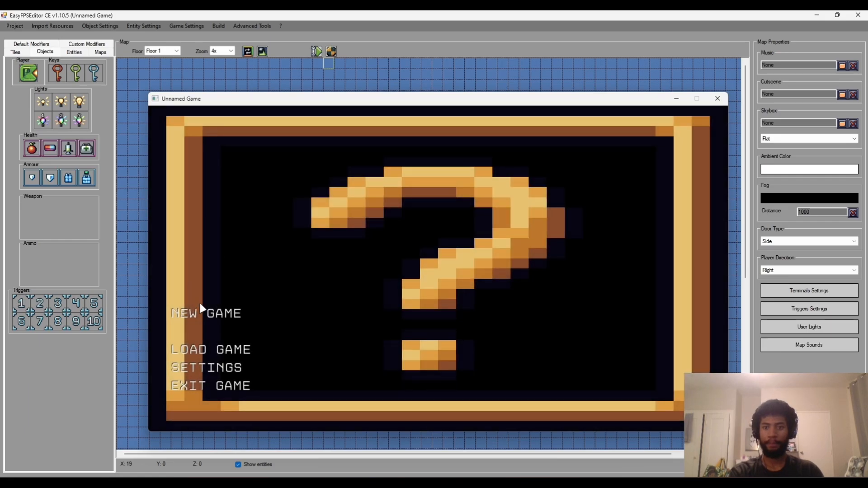
left_click(185, 313)
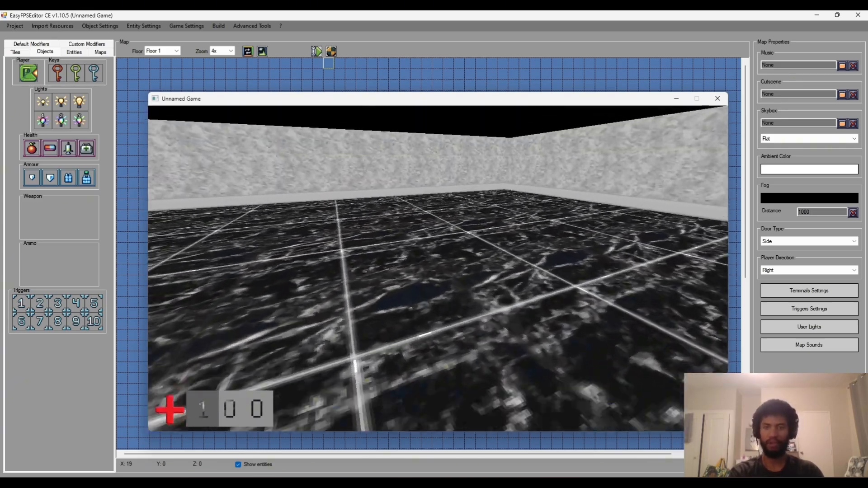
left_click(718, 99)
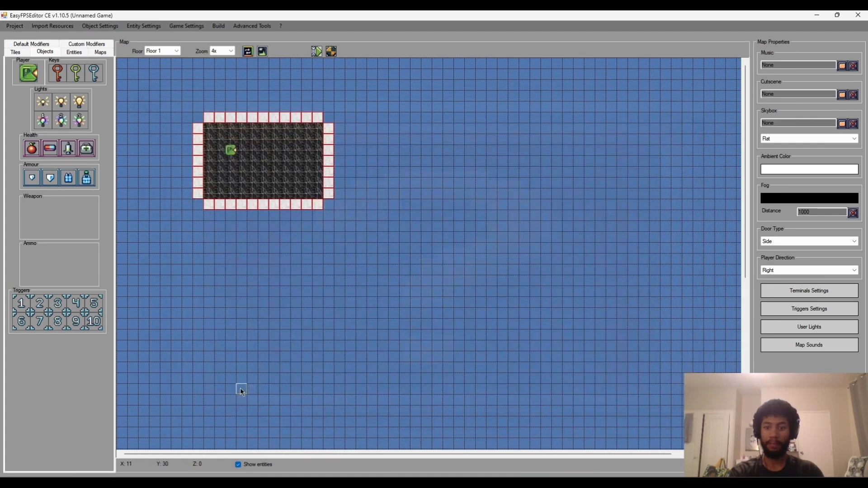
Step: Open the Import Player Resources importer and select the Hurt sound slot
left_click(52, 25)
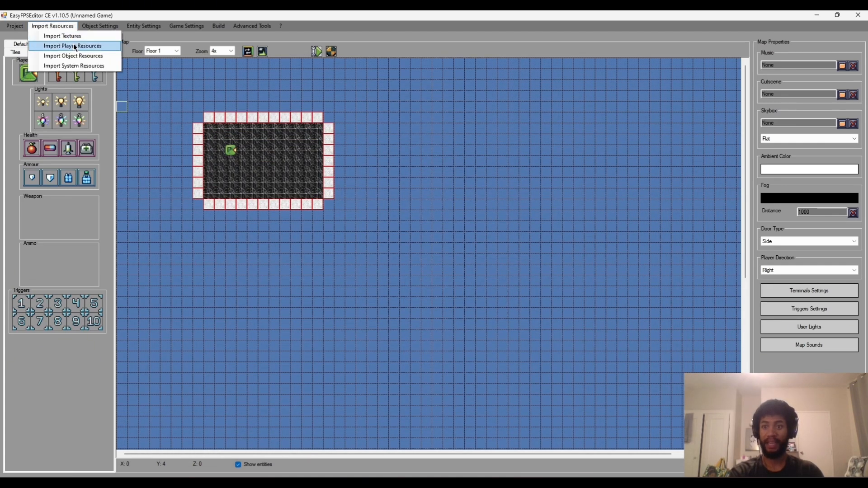
left_click(73, 45)
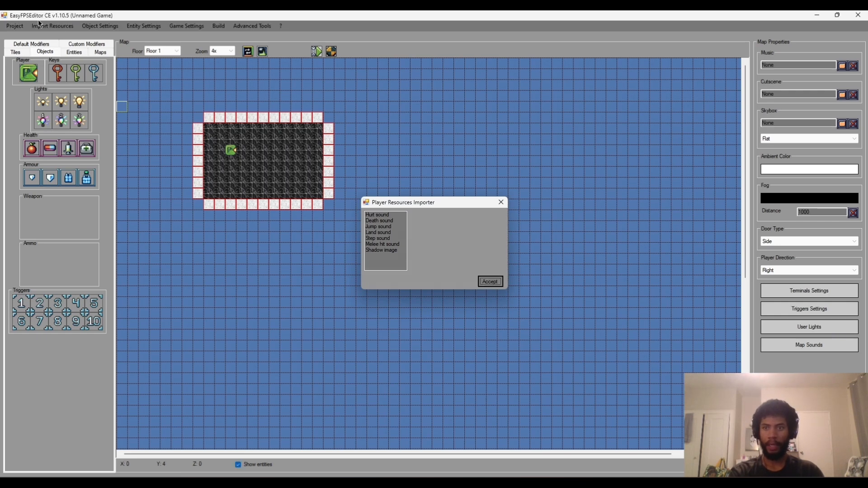
left_click(489, 281)
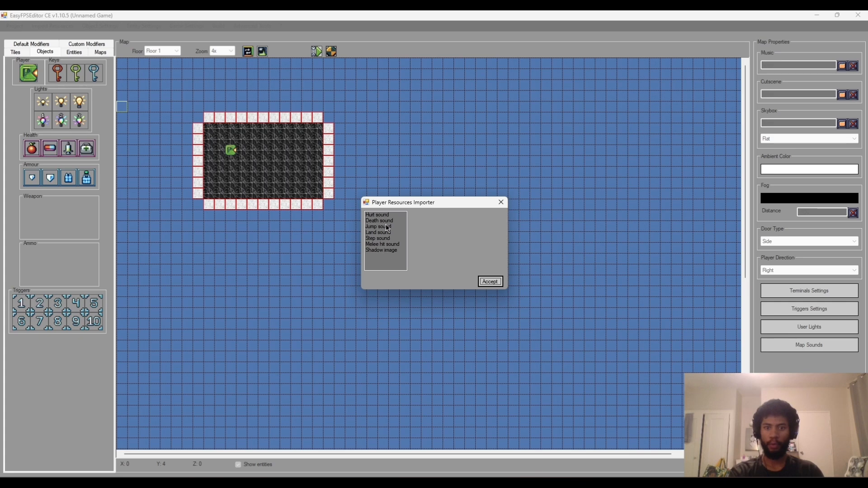
left_click(377, 214)
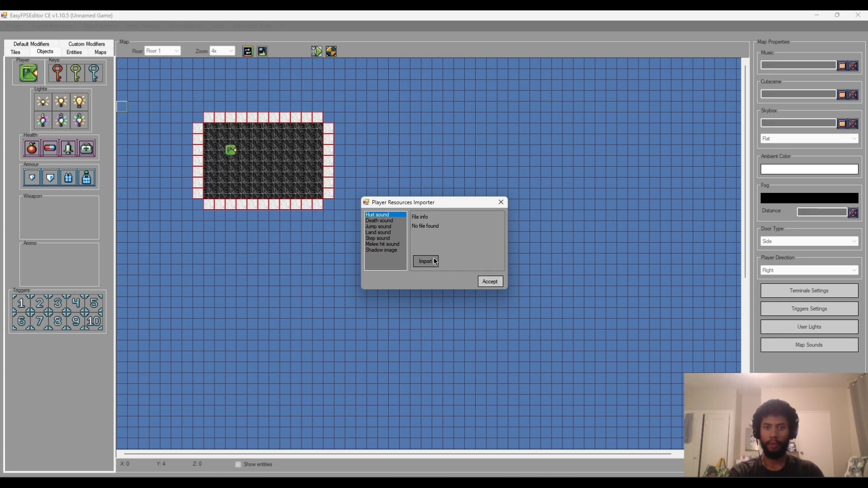
Step: Import hurt_sound.wav from assets/player/sounds, then choose death_sound.wav
left_click(425, 261)
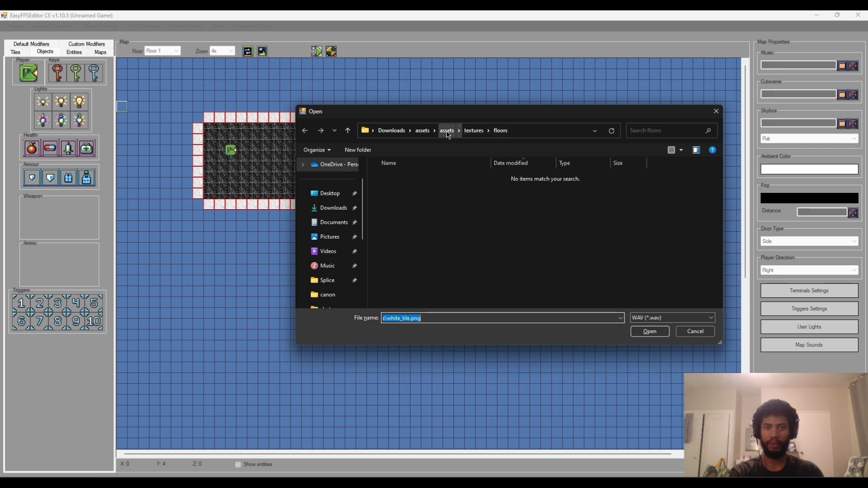
left_click(446, 130)
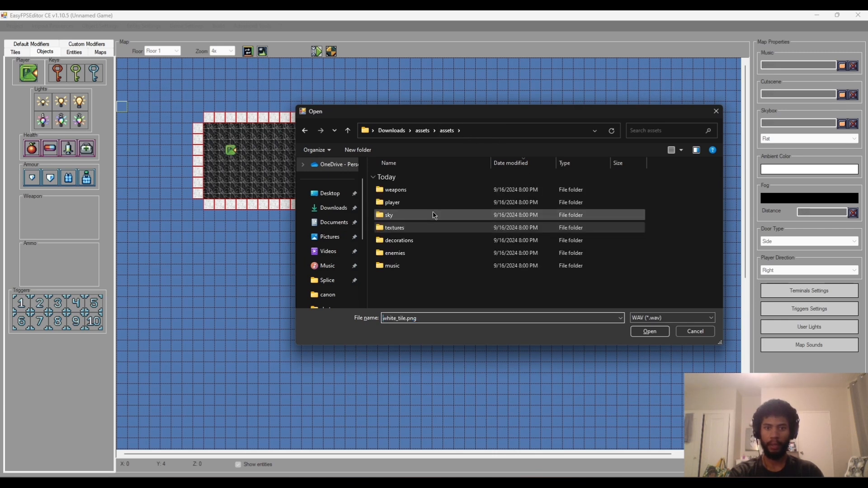
double_click(392, 202)
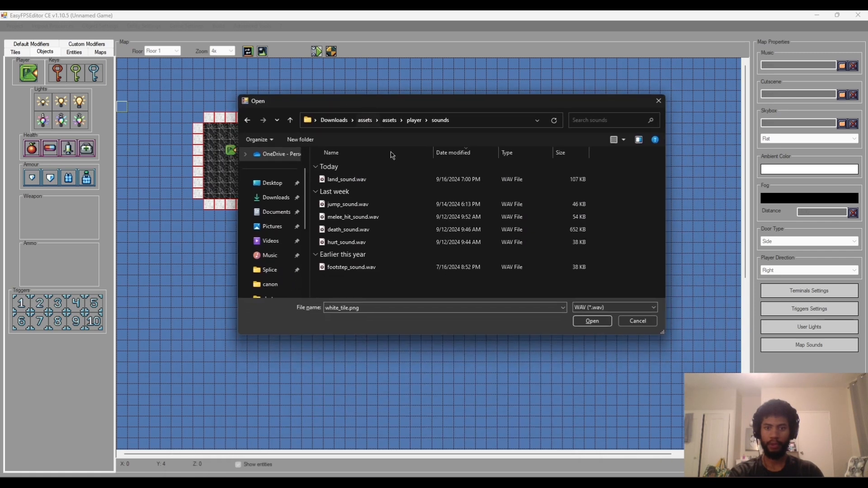
left_click(591, 321)
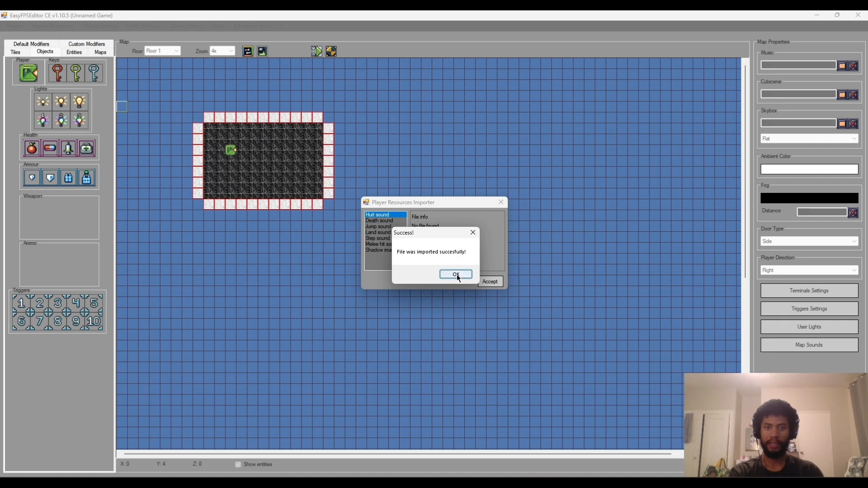
left_click(456, 275)
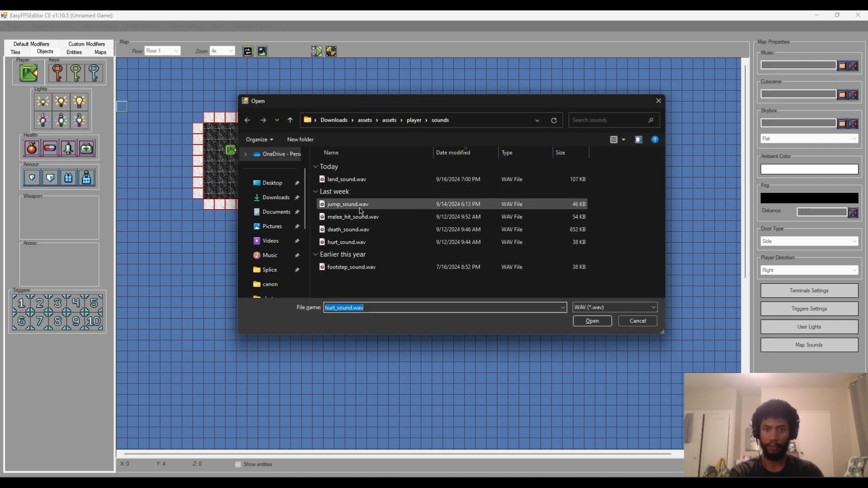
left_click(348, 229)
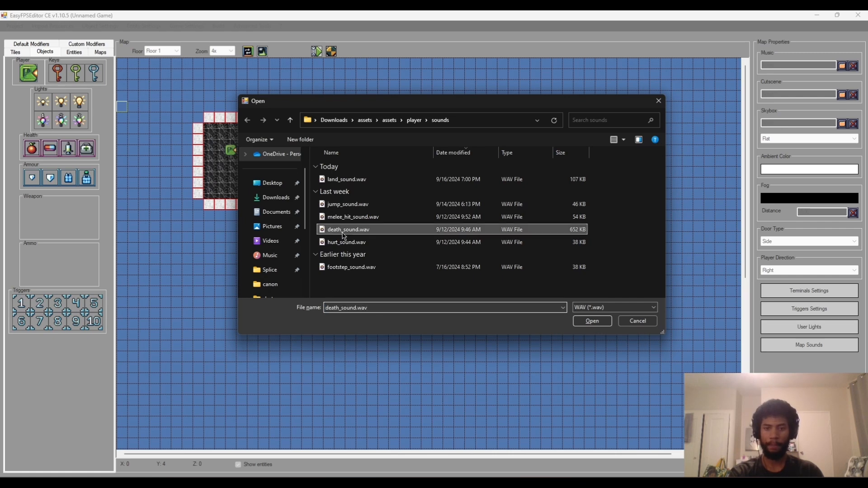
left_click(351, 267)
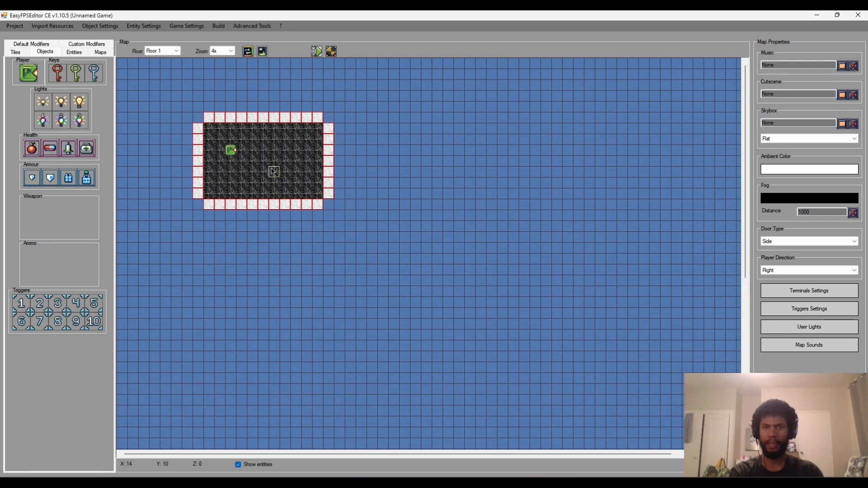
left_click(331, 51)
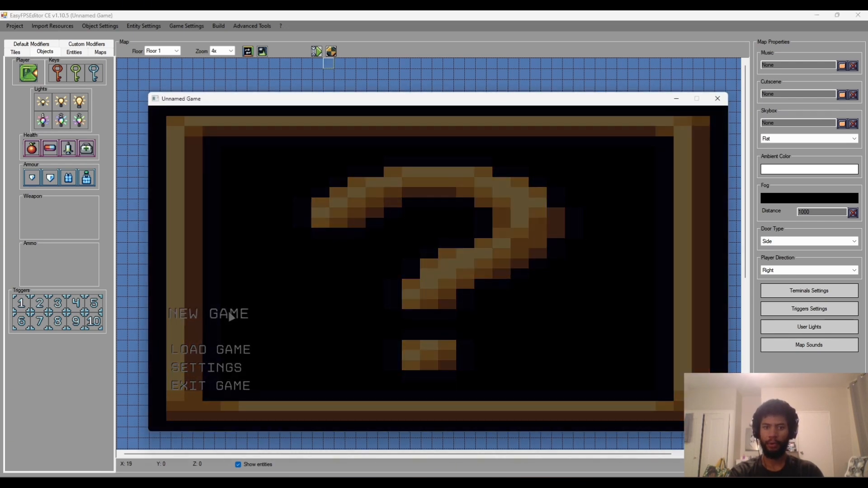
left_click(208, 314)
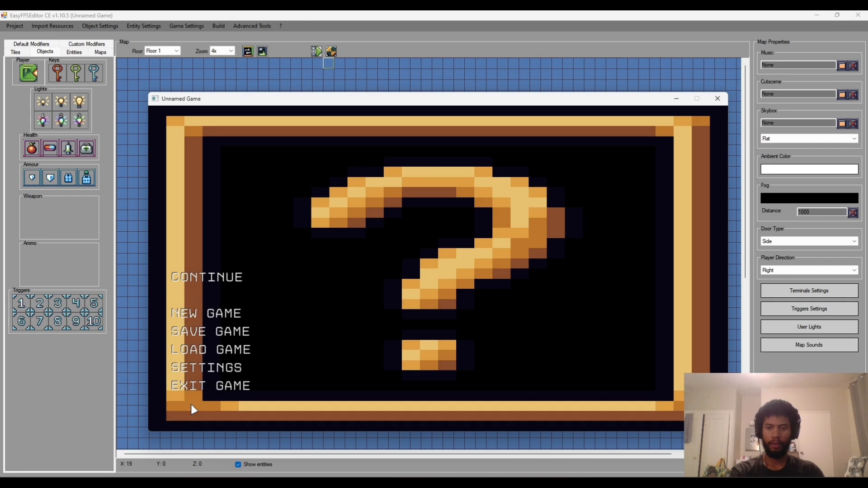
left_click(718, 99)
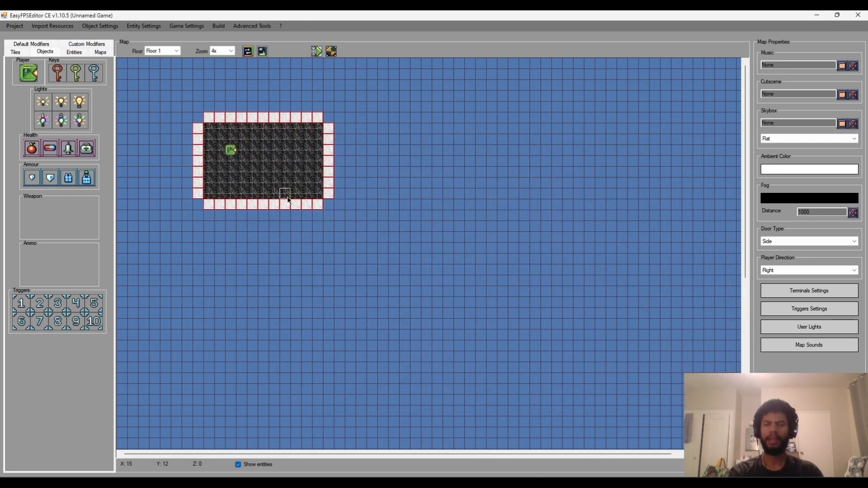